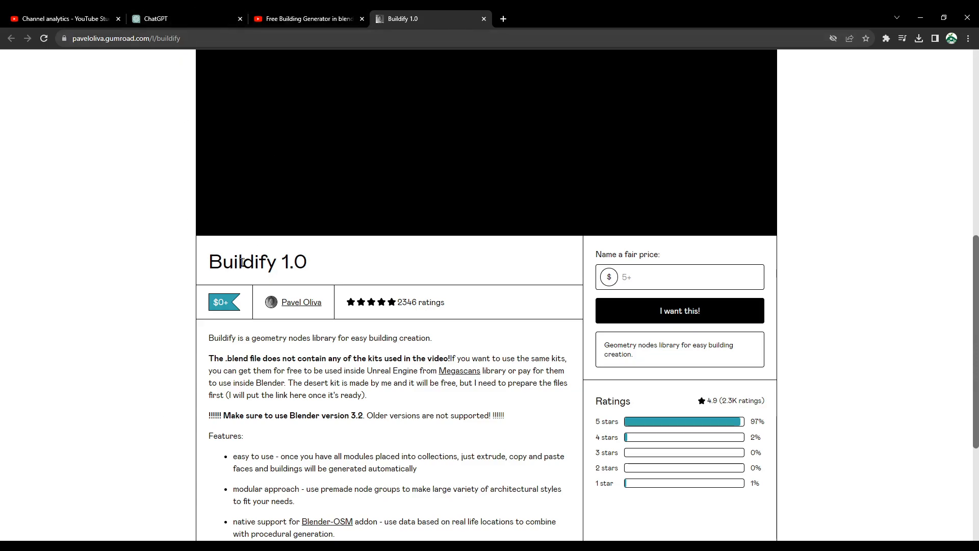
mouse_move(348, 276)
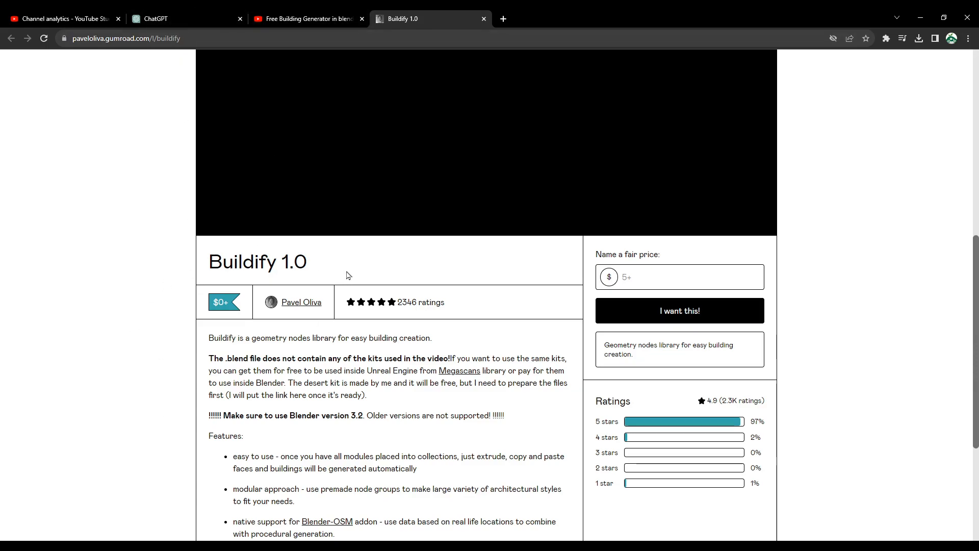
mouse_move(141, 303)
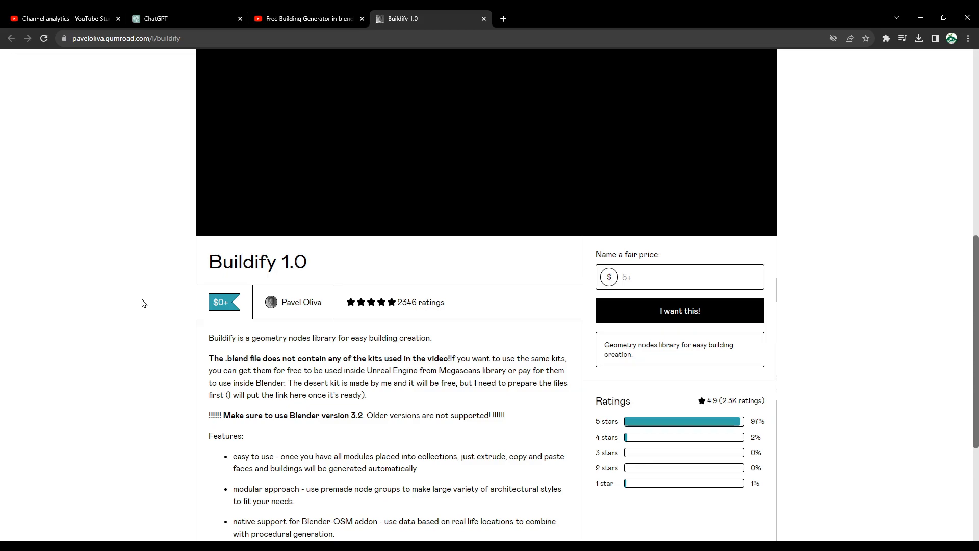
Step: Open the recent file 'buildify_1.0 - Copy.blend' from the File menu
scroll(down, 3)
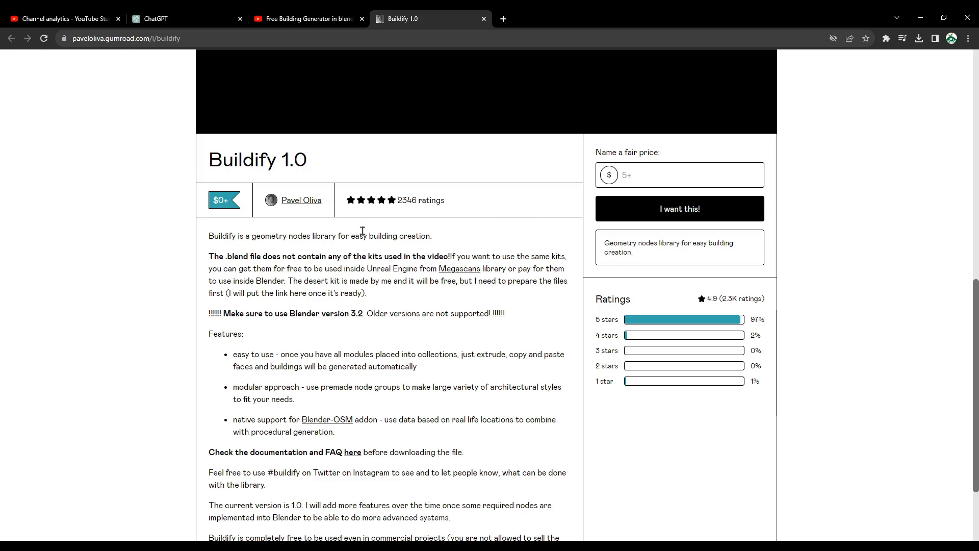
mouse_move(317, 223)
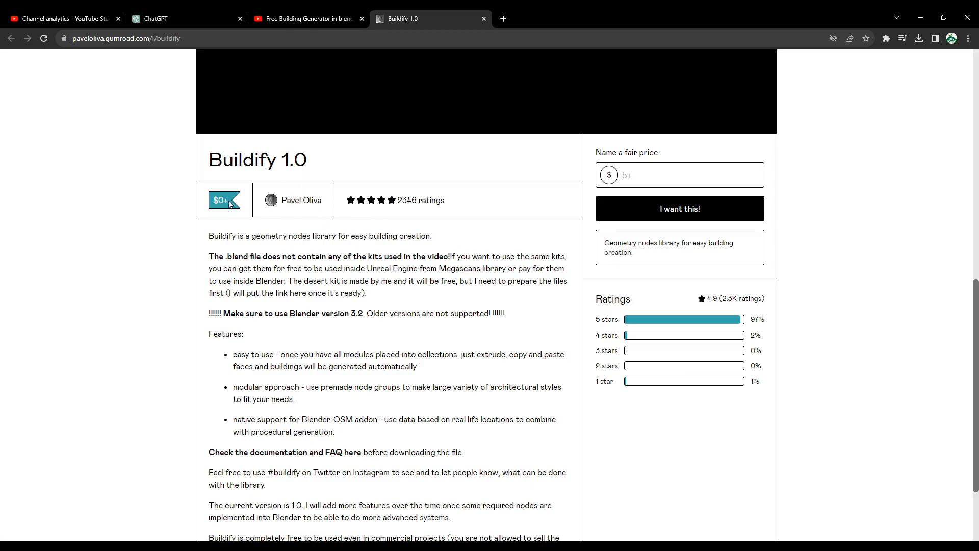
mouse_move(177, 230)
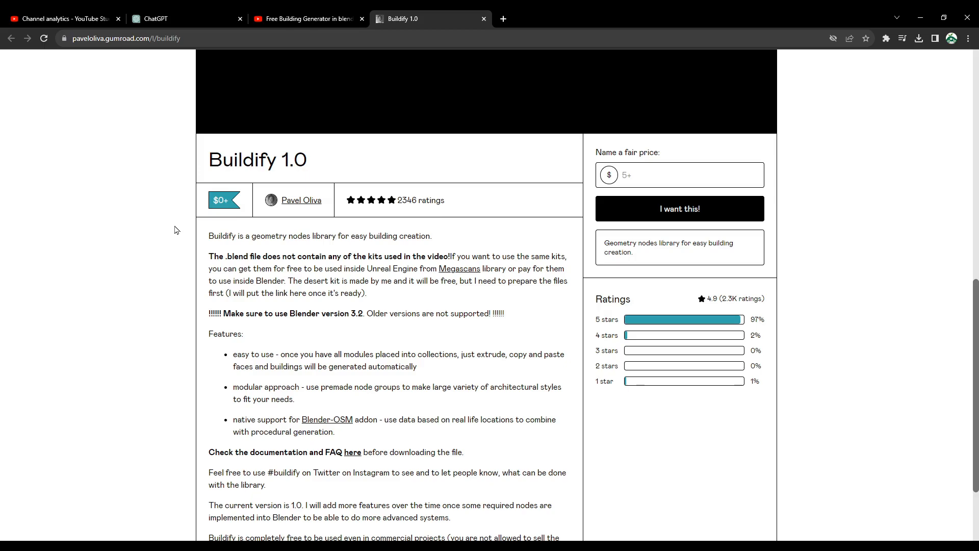
scroll(down, 3)
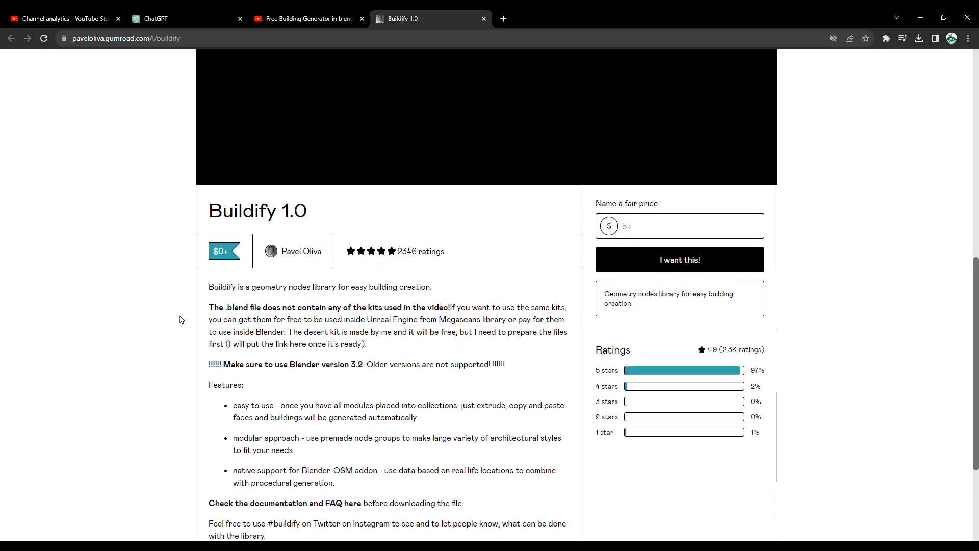
scroll(down, 3)
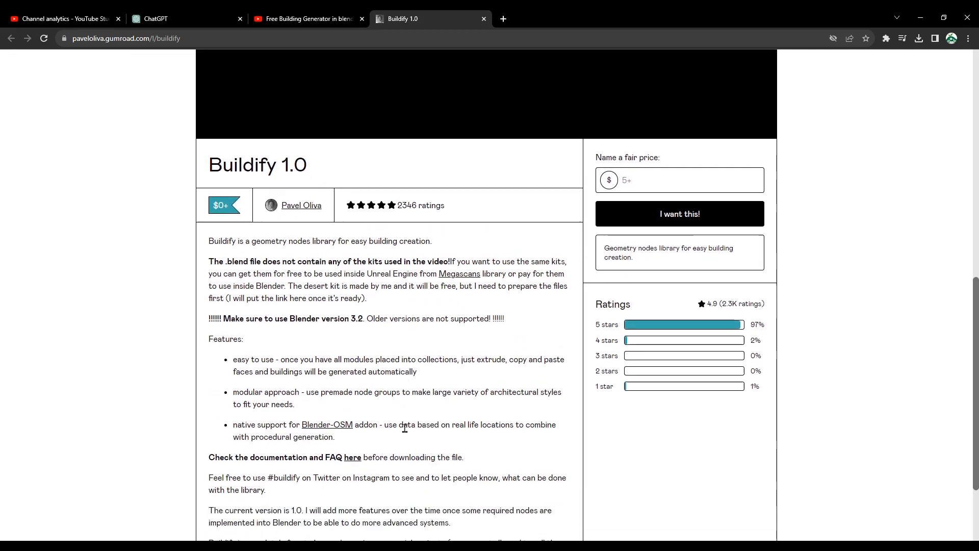
scroll(down, 3)
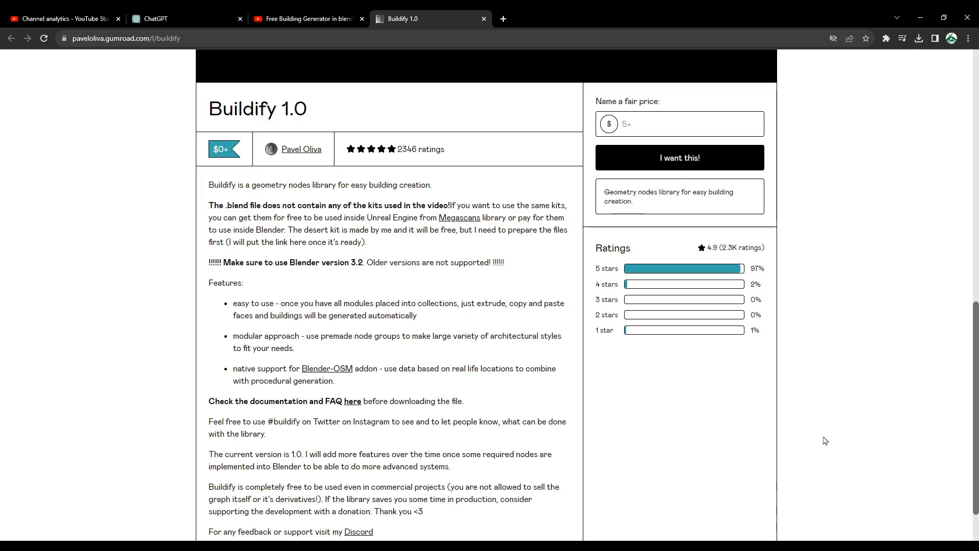
mouse_move(839, 425)
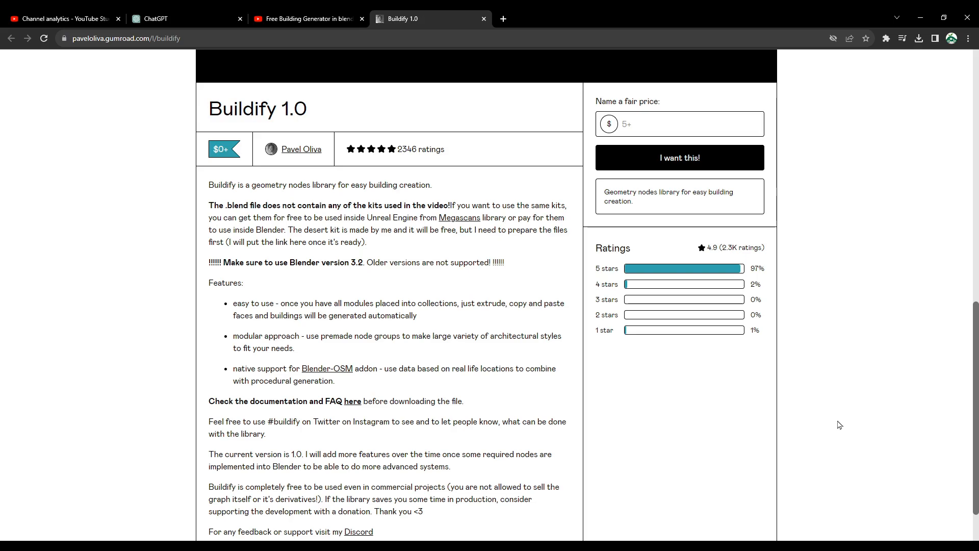
scroll(down, 3)
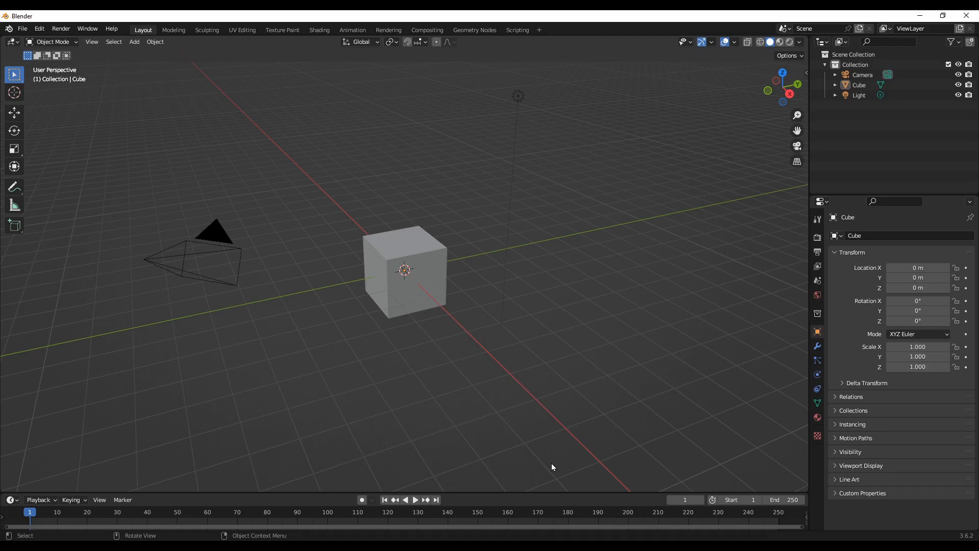
mouse_move(108, 225)
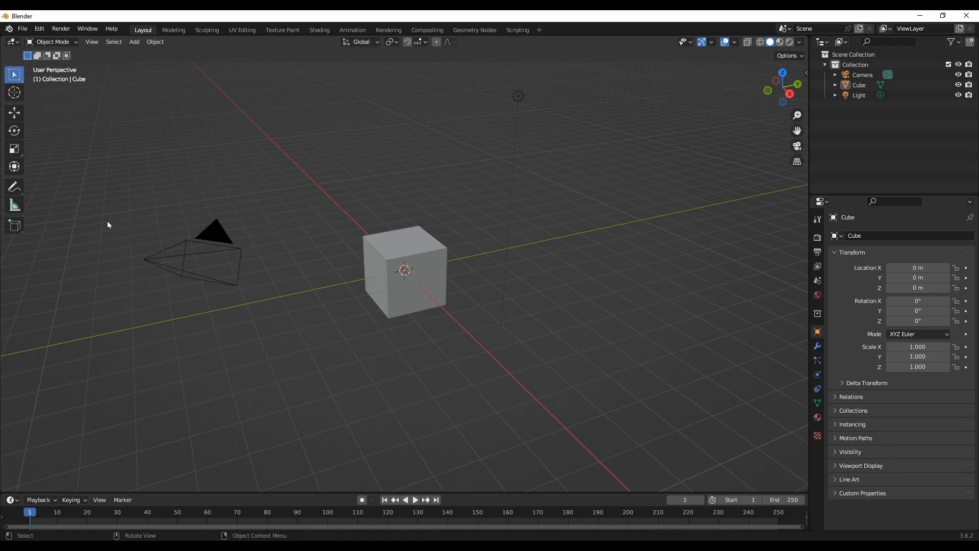
mouse_move(428, 362)
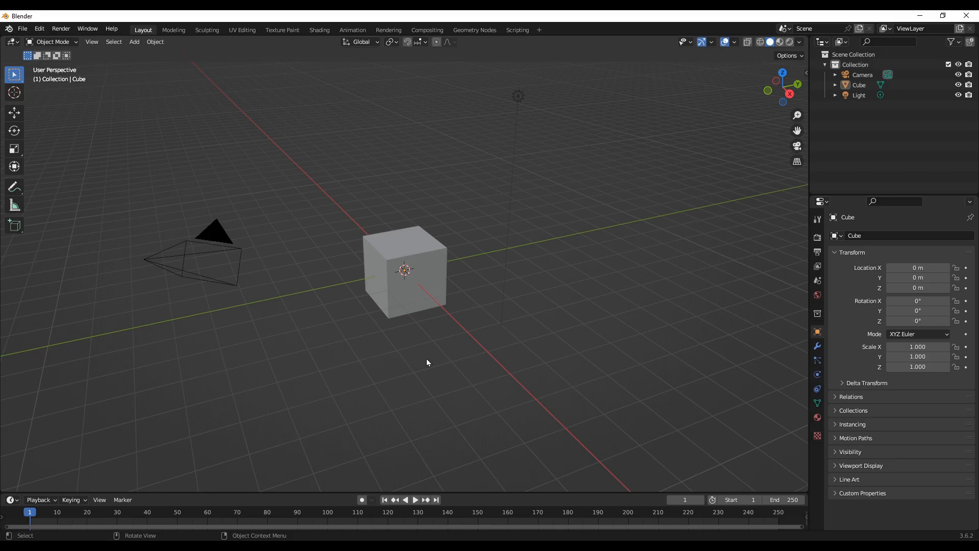
click(22, 29)
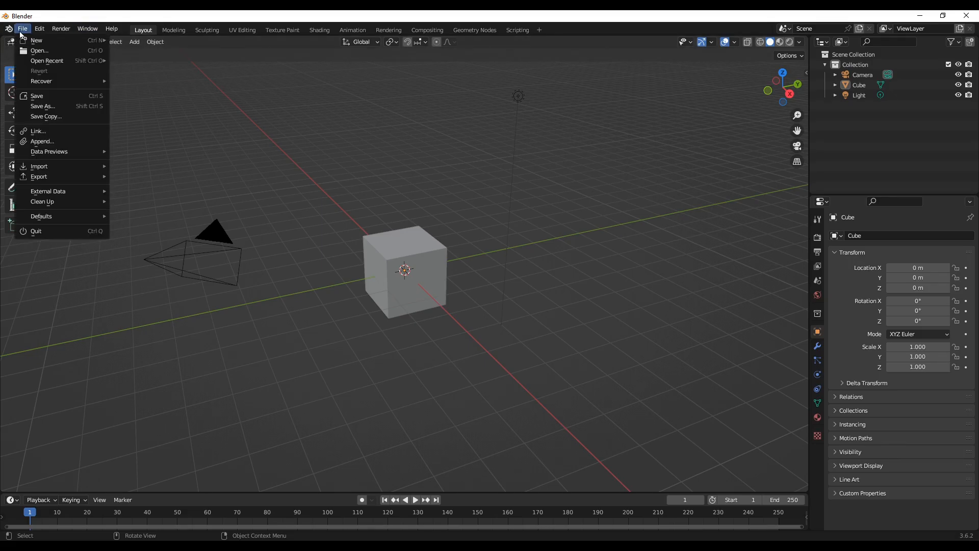
mouse_move(38, 50)
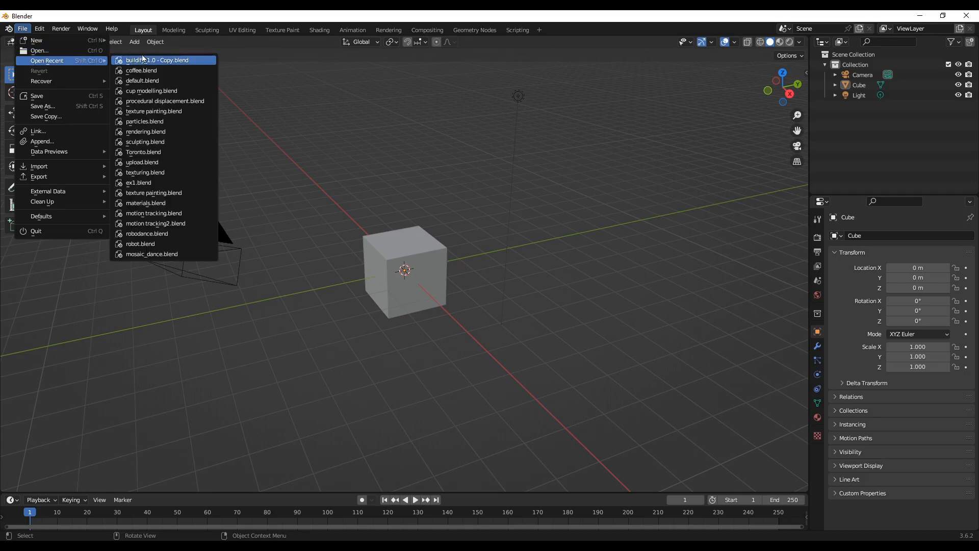
mouse_move(158, 60)
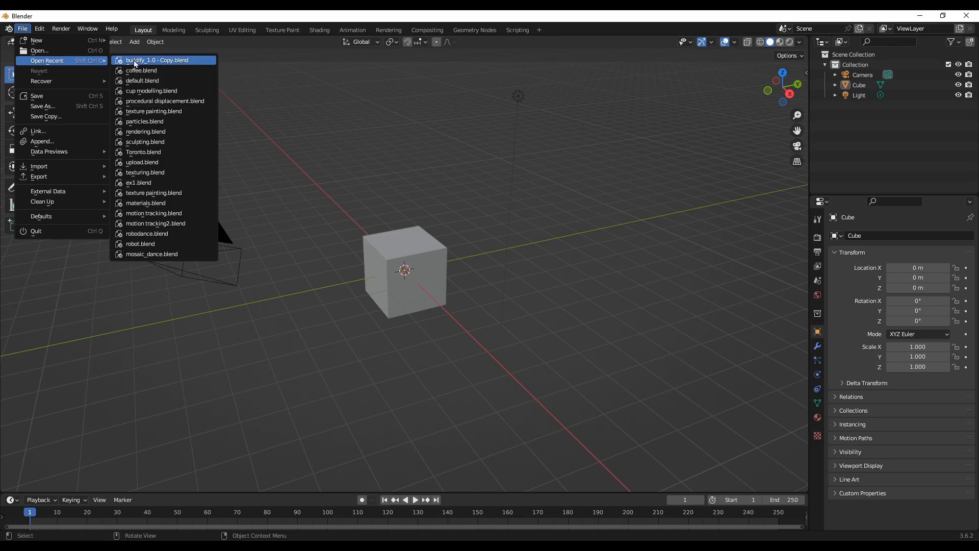
click(156, 60)
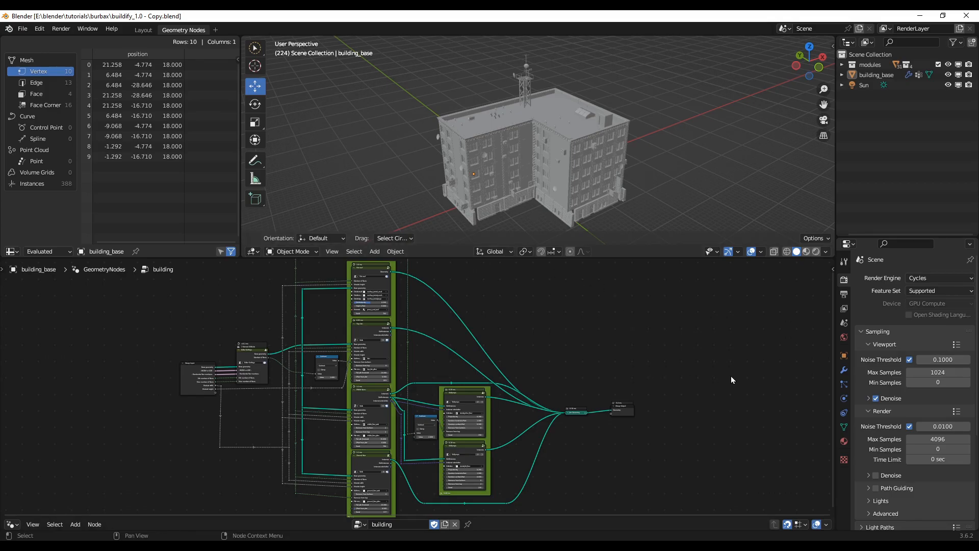
mouse_move(500, 451)
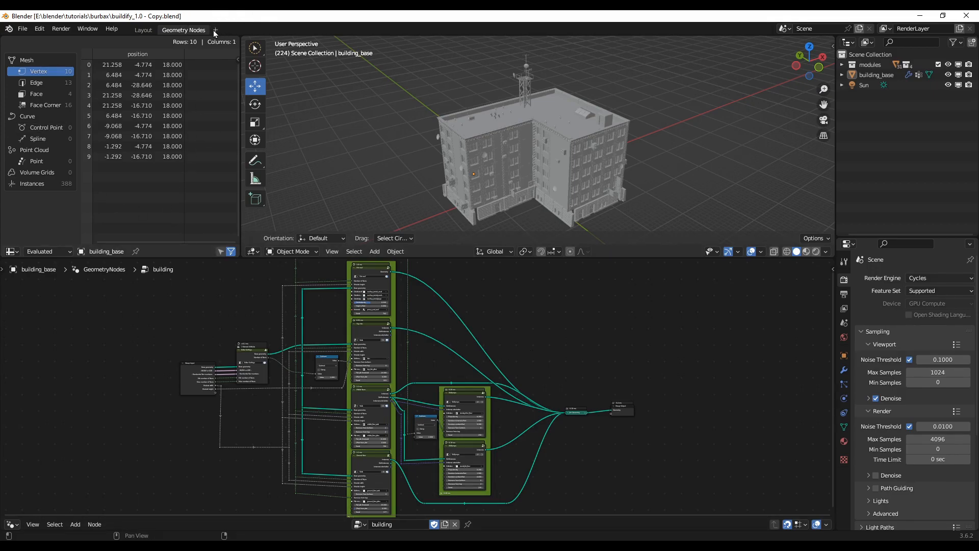
Step: Add a General > Layout workspace and orbit to frame the whole building
click(214, 30)
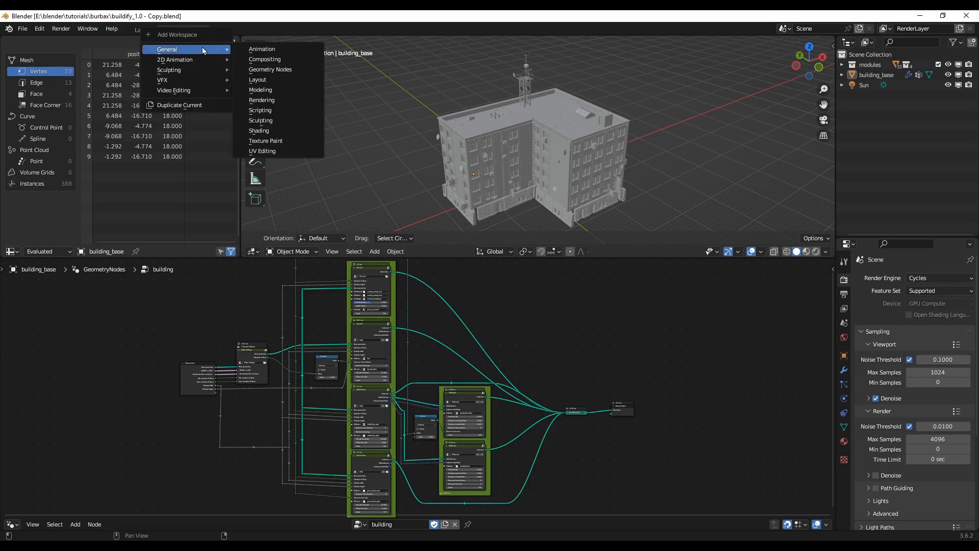
mouse_move(270, 69)
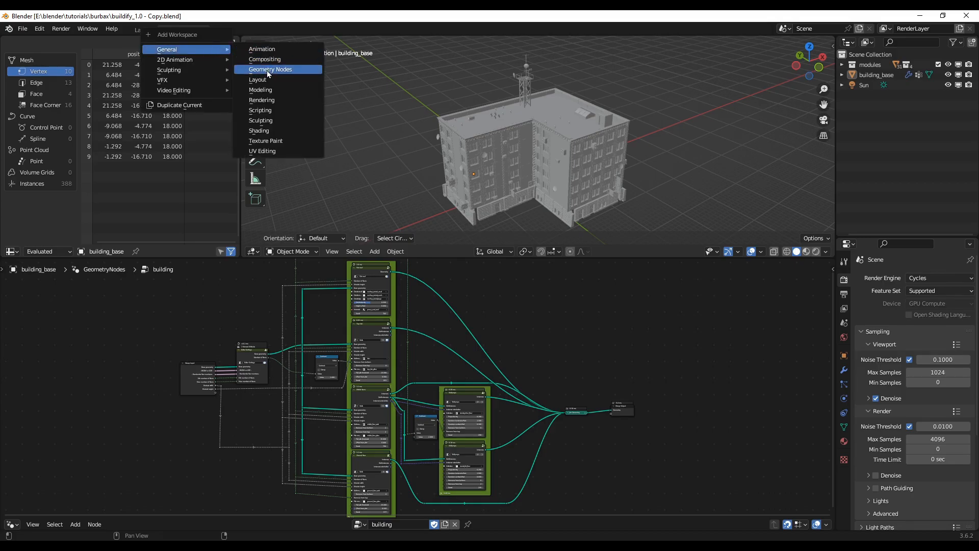
click(257, 80)
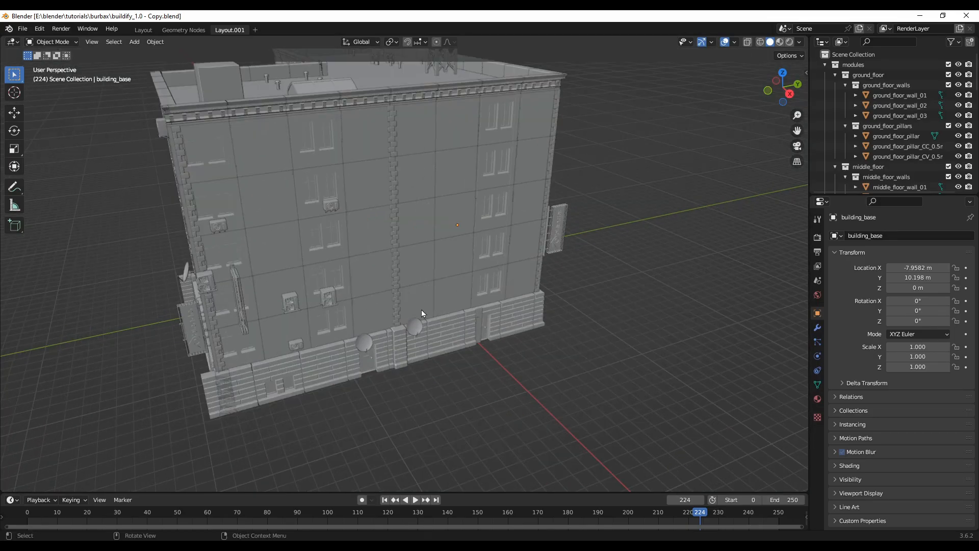
drag(421, 313, 435, 375)
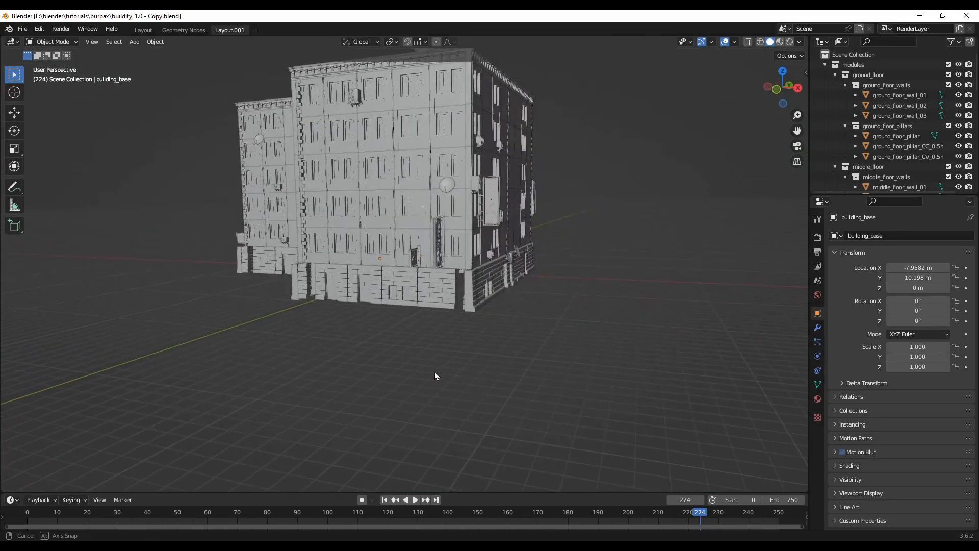
drag(436, 376, 529, 396)
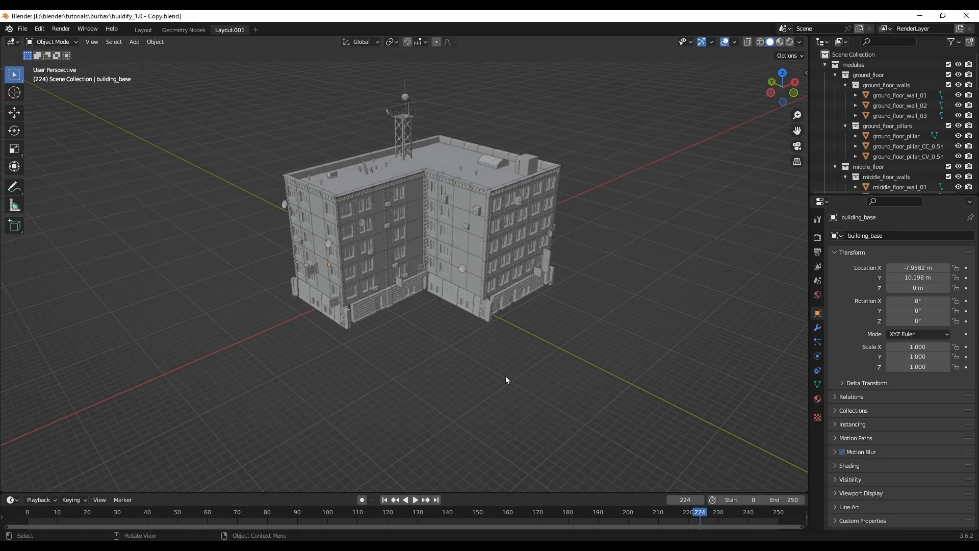
drag(506, 380, 484, 262)
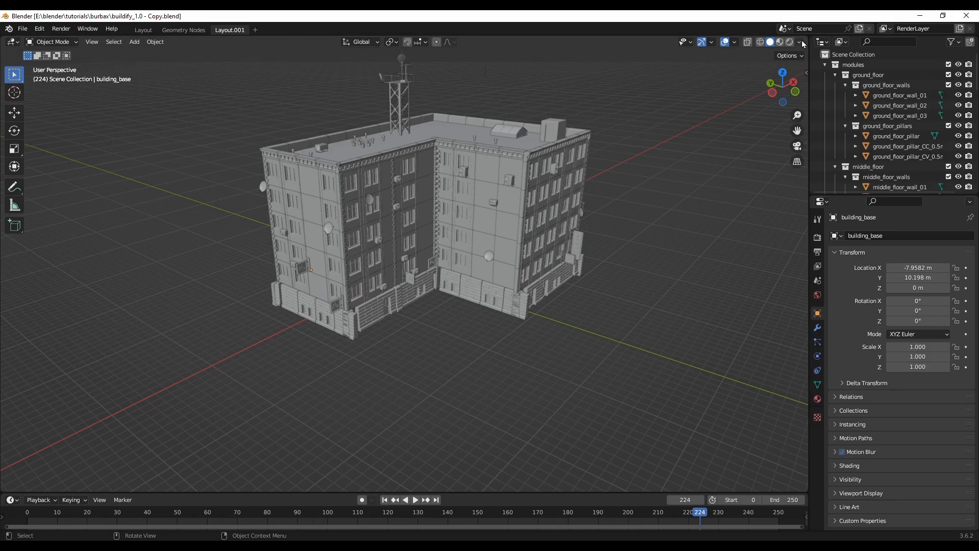
Step: Enable Cavity in Viewport Shading with its Type set to Both
click(804, 41)
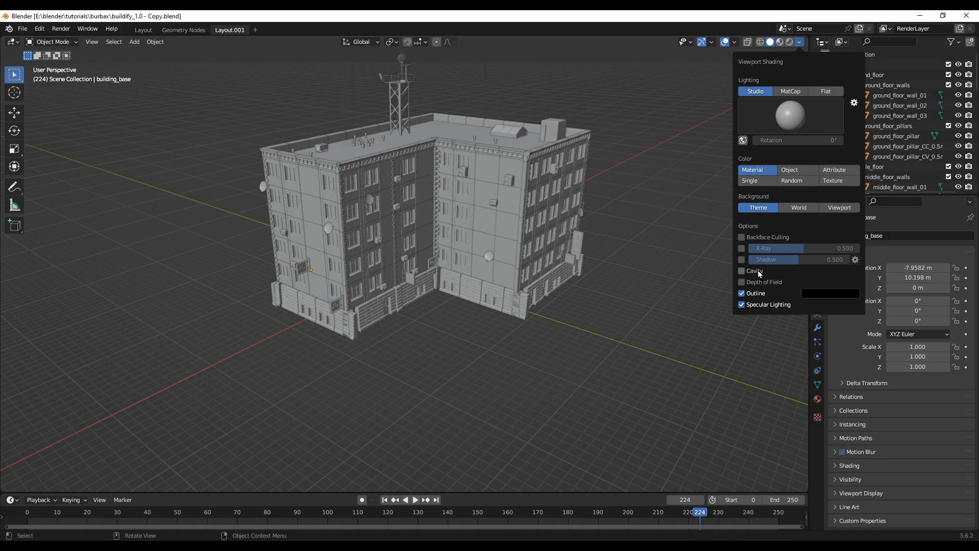
mouse_move(742, 271)
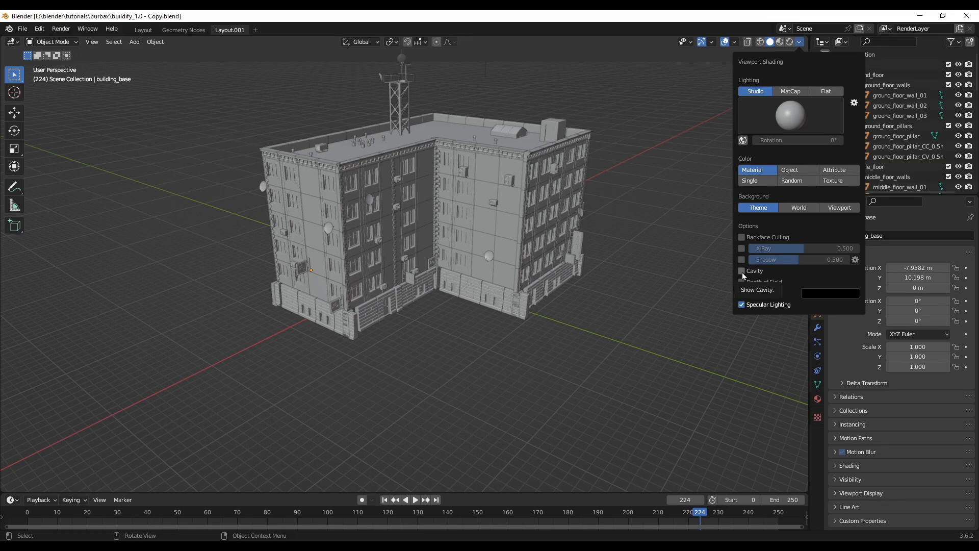
click(742, 271)
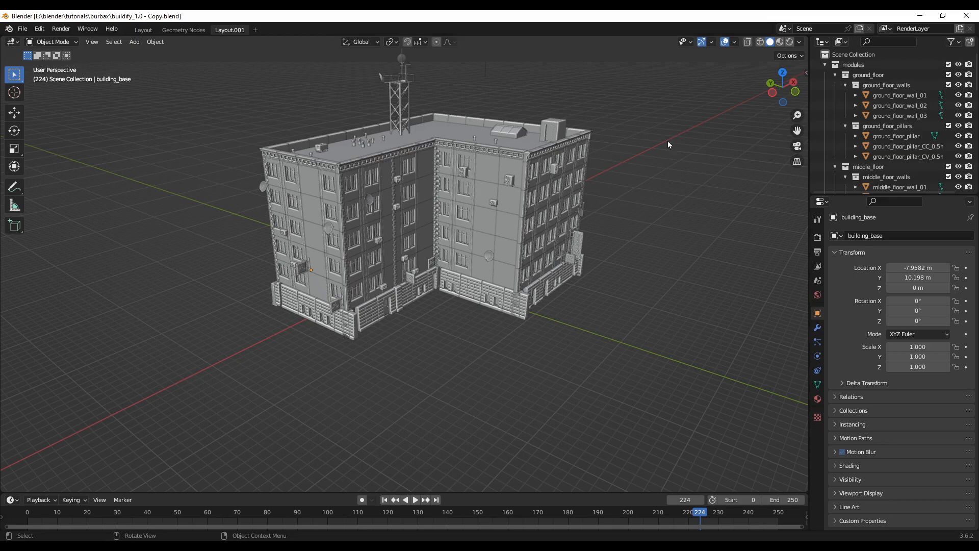
click(800, 42)
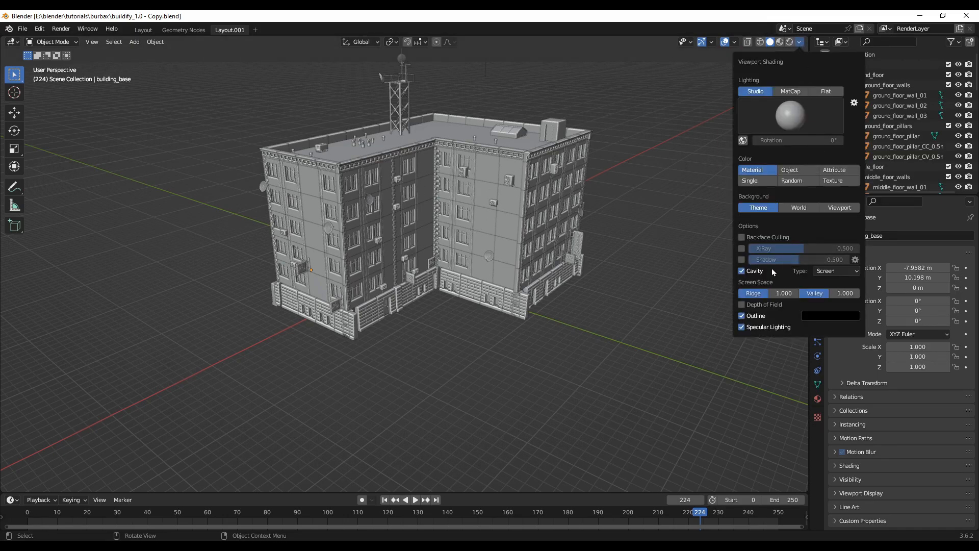
click(836, 271)
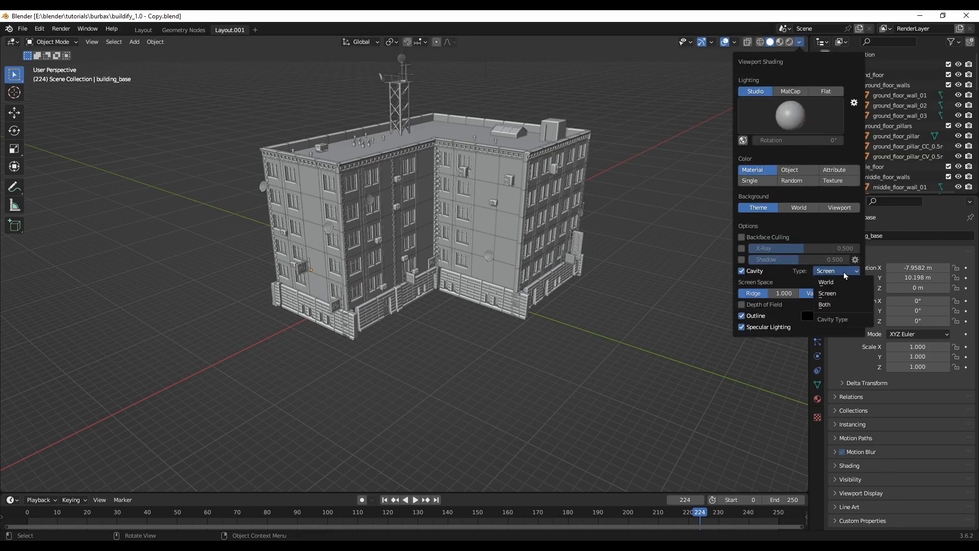
mouse_move(824, 304)
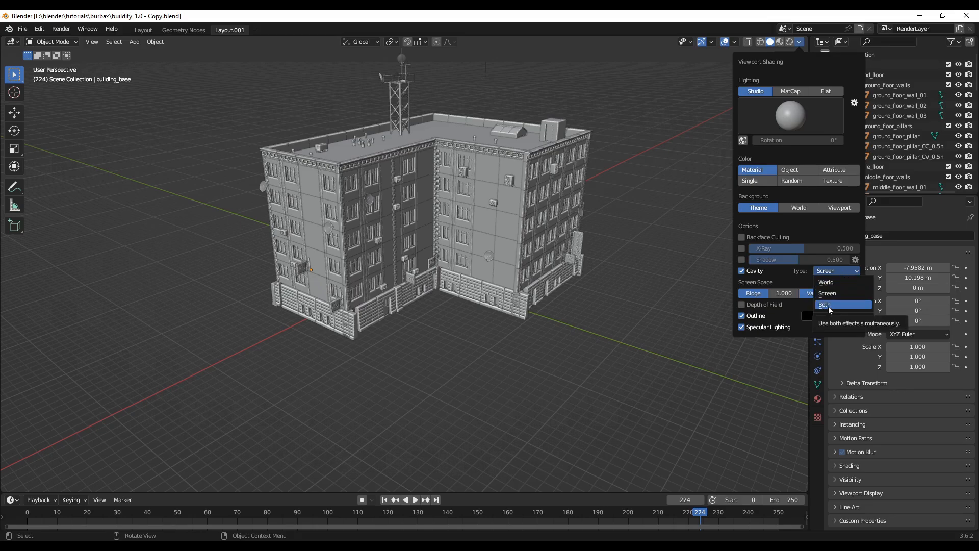
click(570, 286)
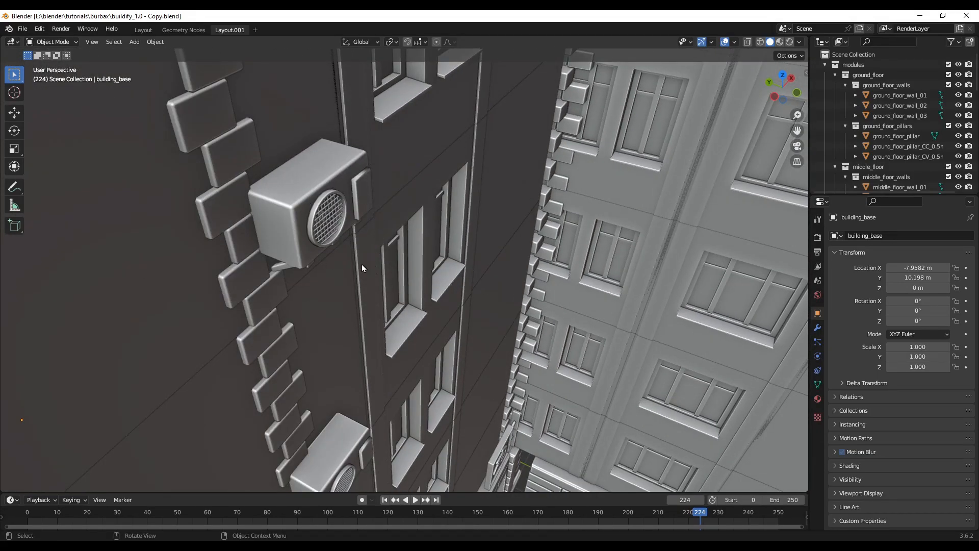
drag(362, 269, 615, 292)
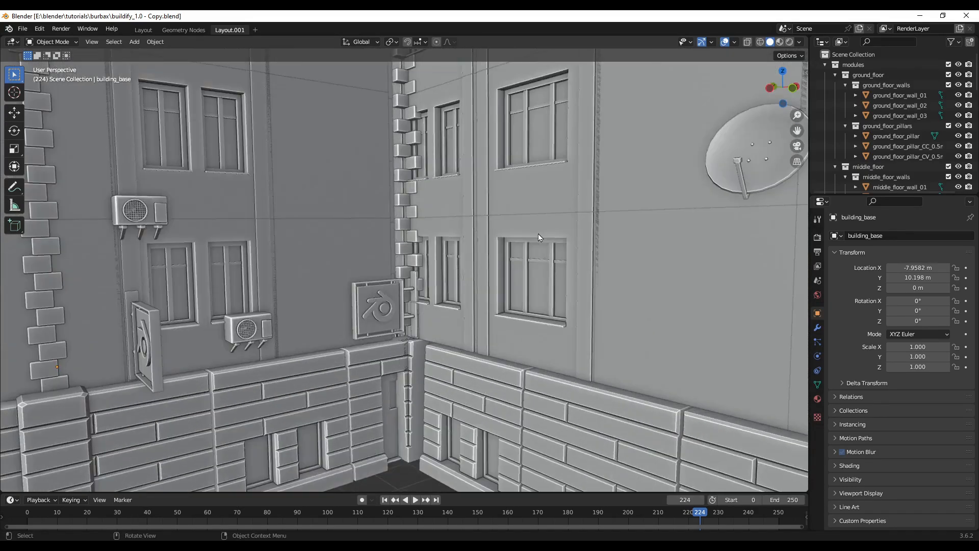
drag(538, 237, 404, 284)
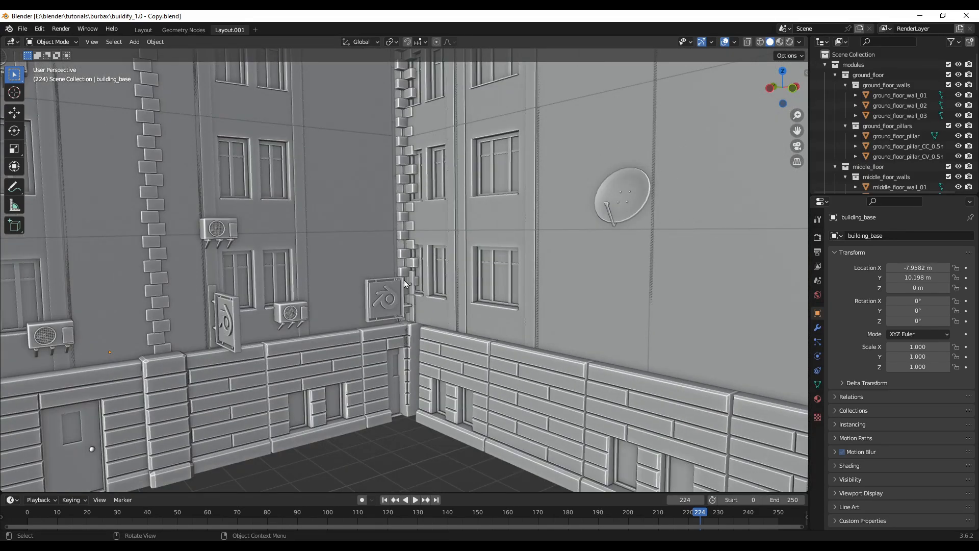
scroll(down, 3)
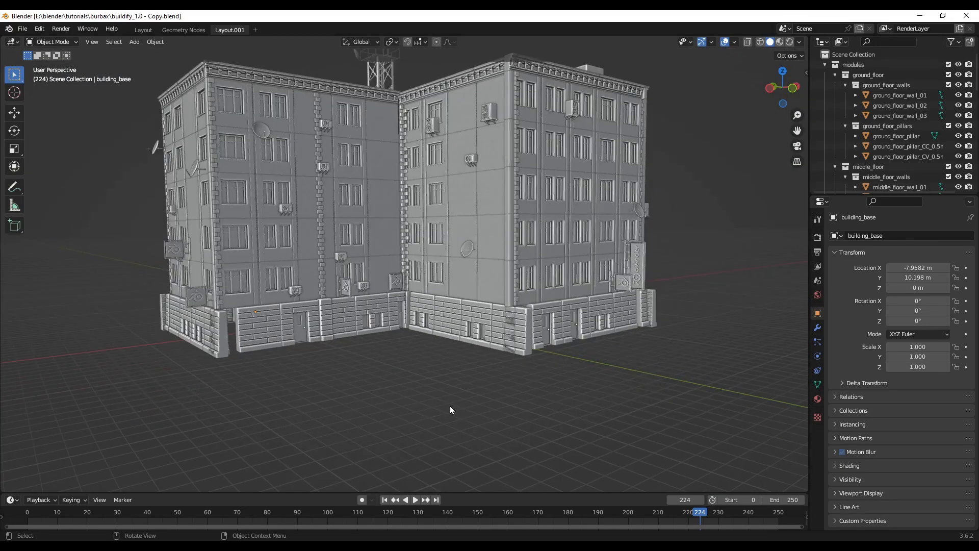
drag(450, 409, 527, 432)
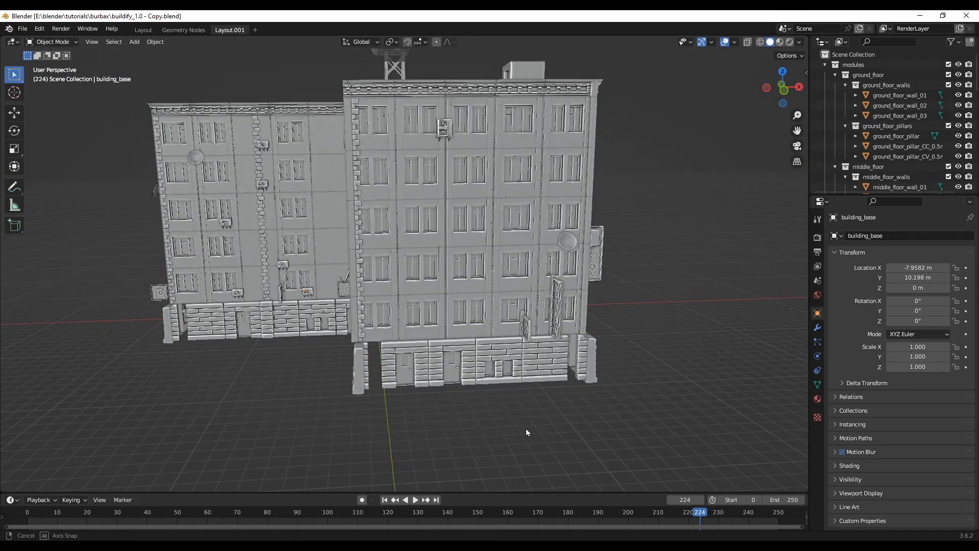
drag(526, 432, 443, 441)
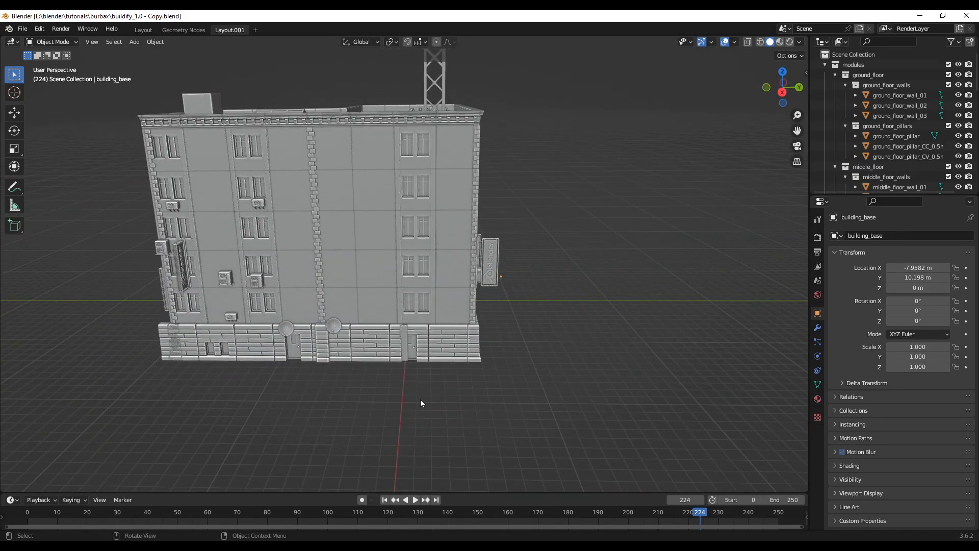
drag(421, 403, 451, 400)
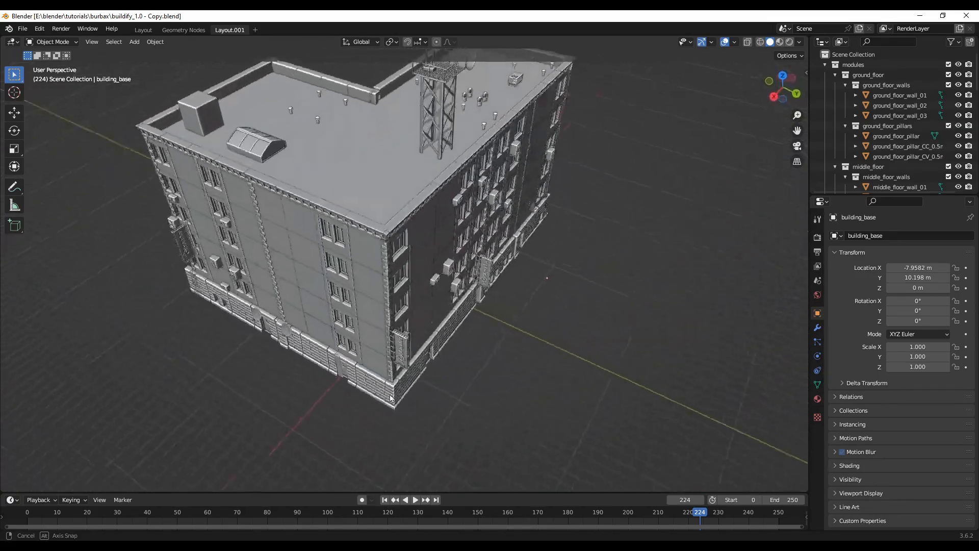
drag(390, 398, 427, 407)
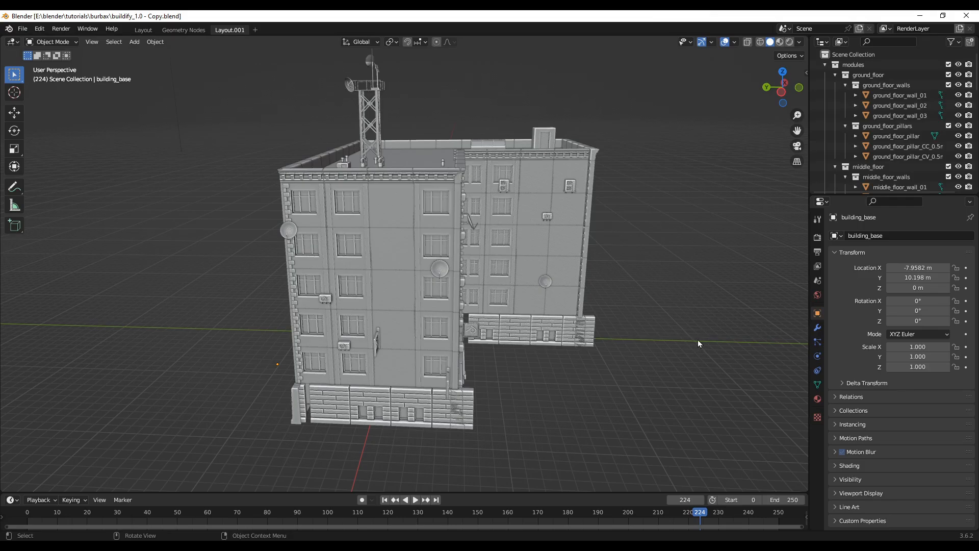
drag(699, 344, 605, 357)
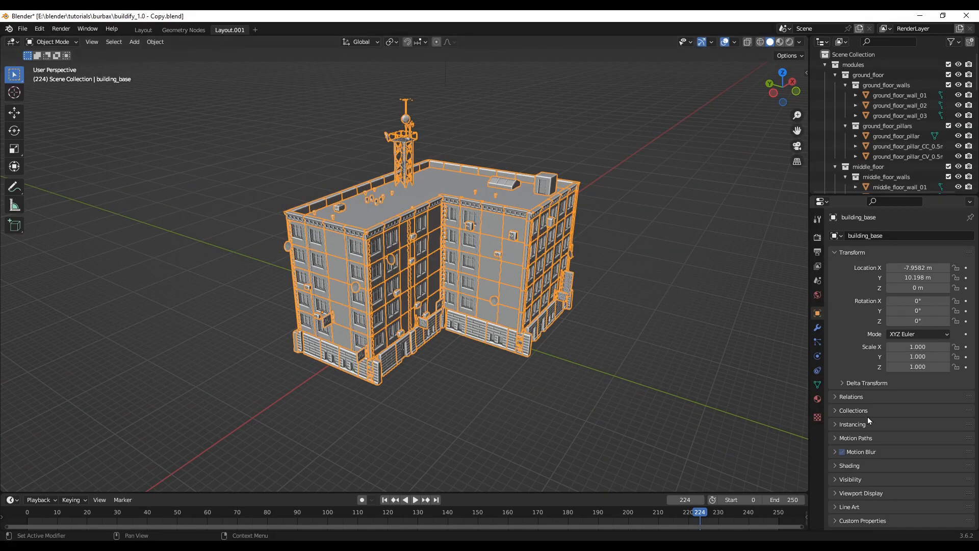
mouse_move(817, 327)
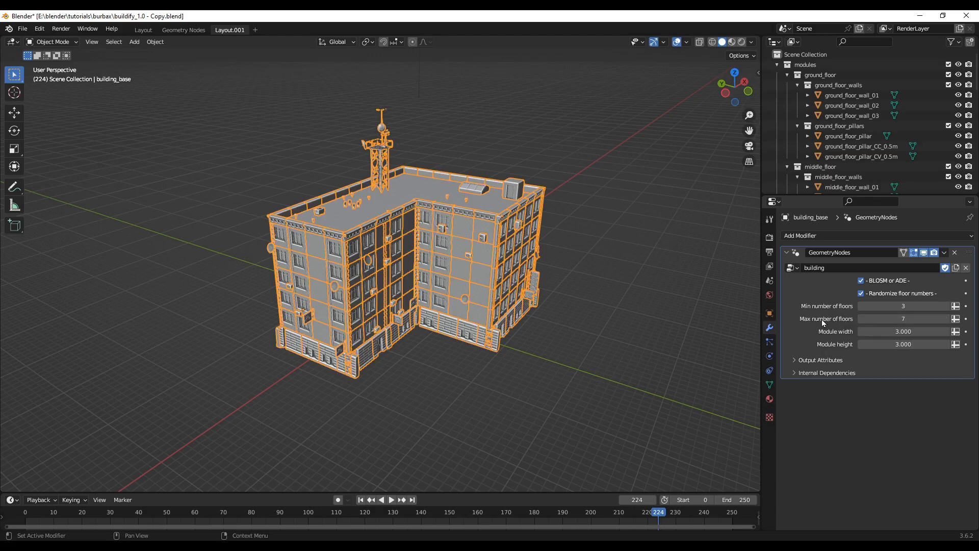
mouse_move(836, 322)
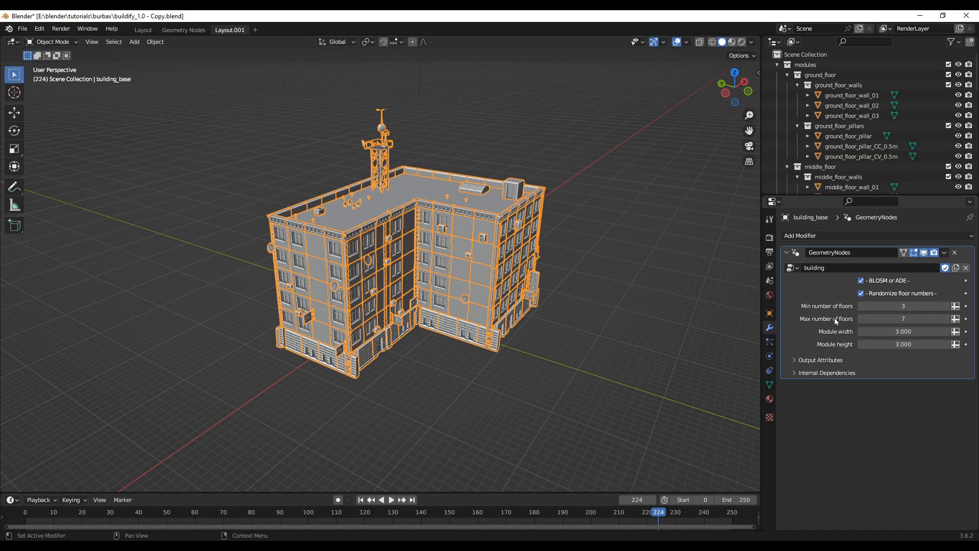
mouse_move(816, 326)
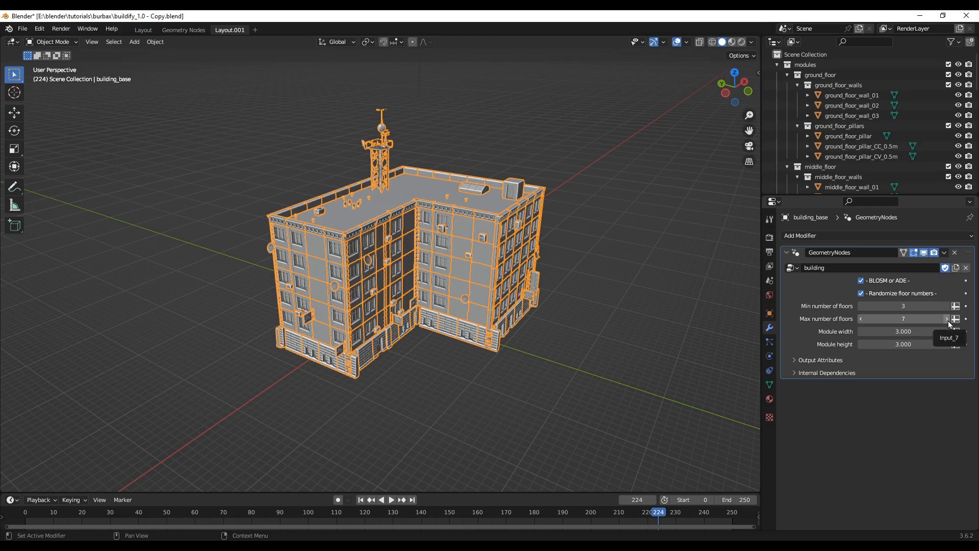
Step: Raise the modifier's Max number of floors to 13, checking the taller building
click(947, 319)
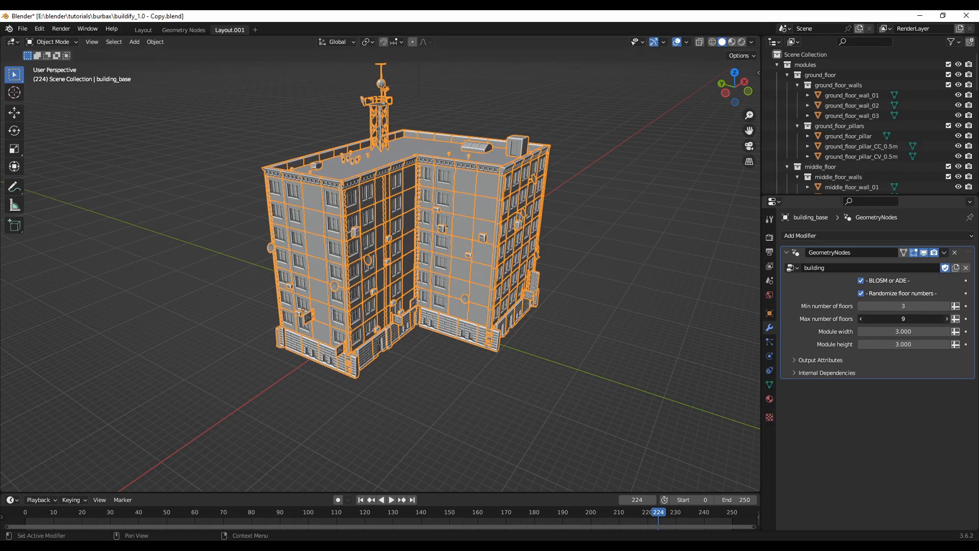
click(946, 318)
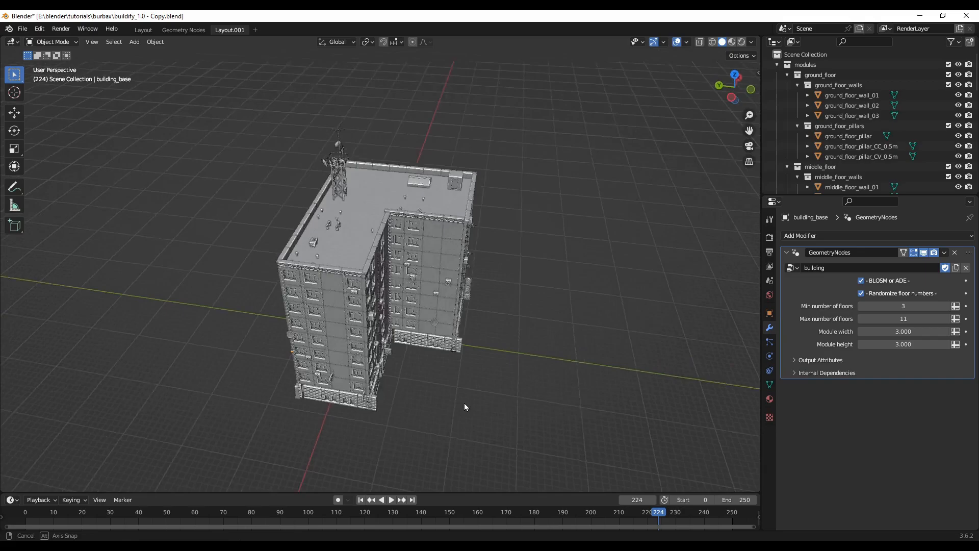
drag(465, 407, 394, 388)
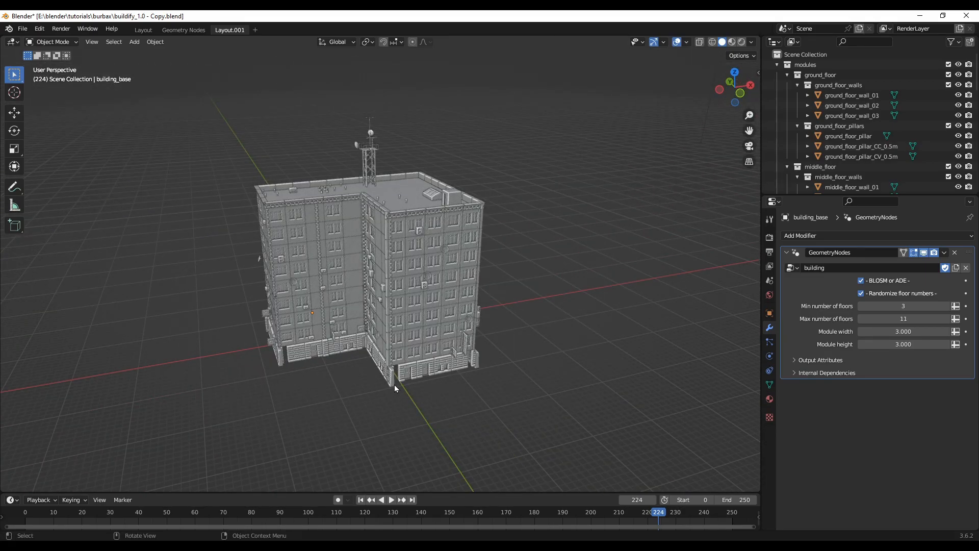
mouse_move(644, 382)
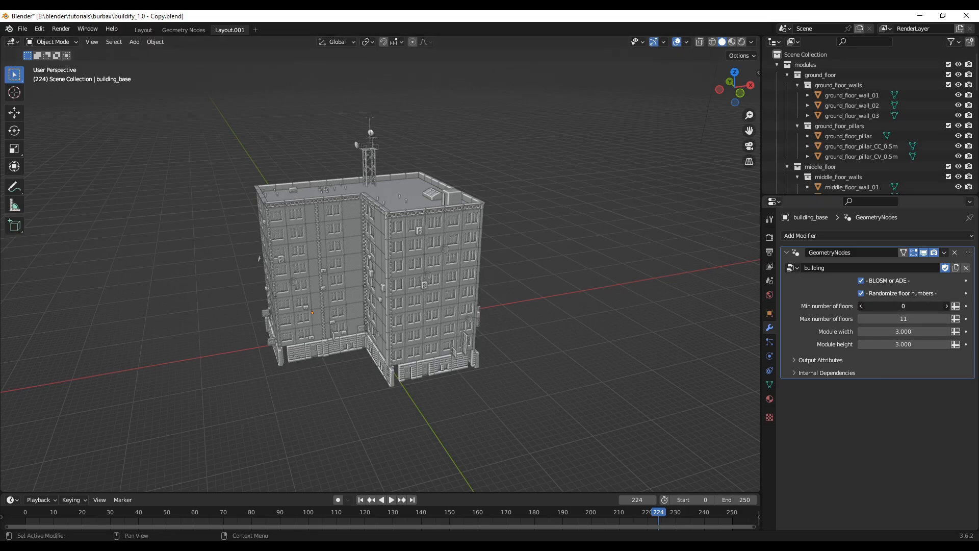
click(947, 319)
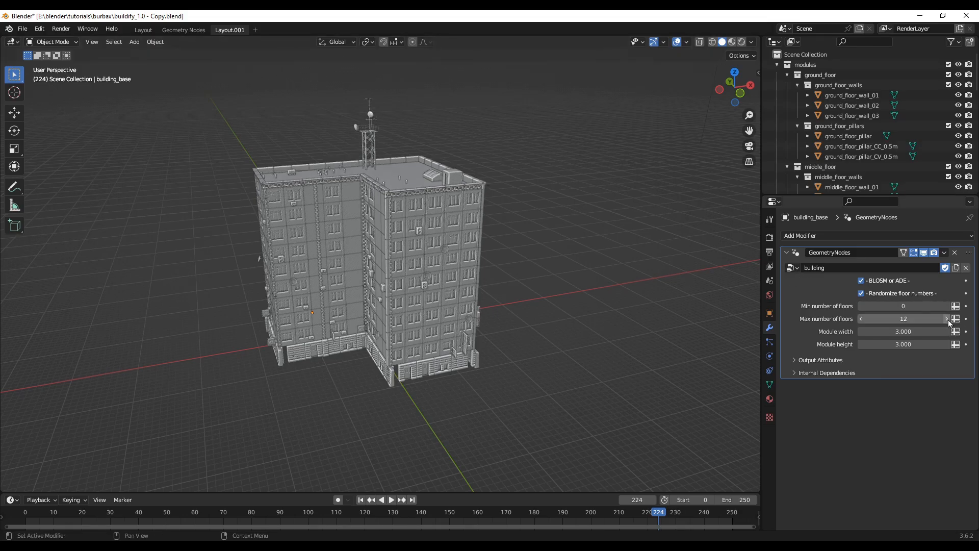
click(946, 318)
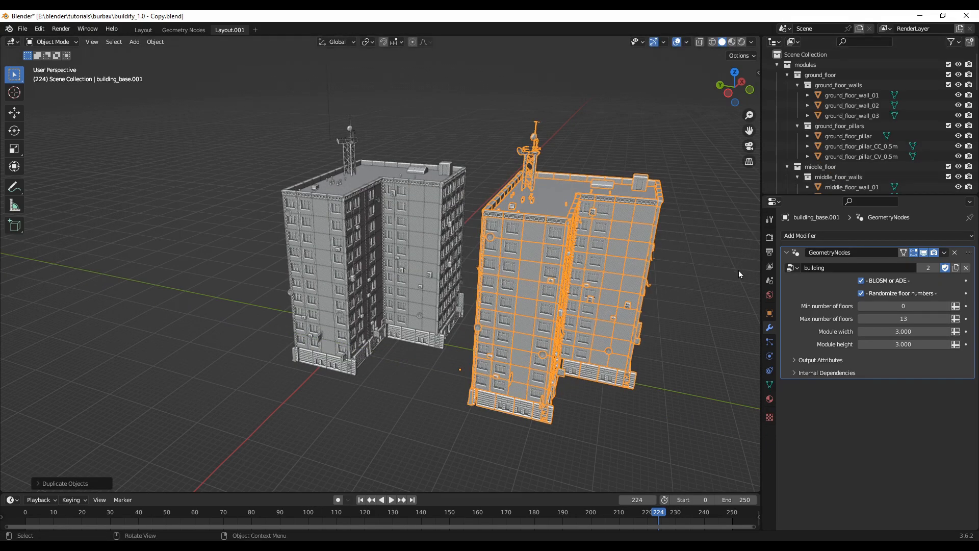
Step: Place the duplicated building beside the original and orbit to view both
click(755, 152)
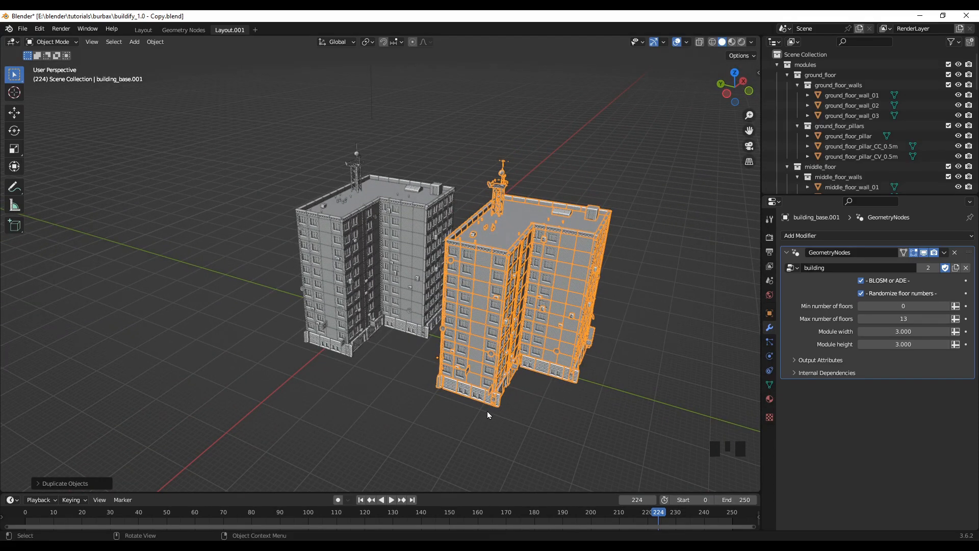
drag(488, 414, 418, 407)
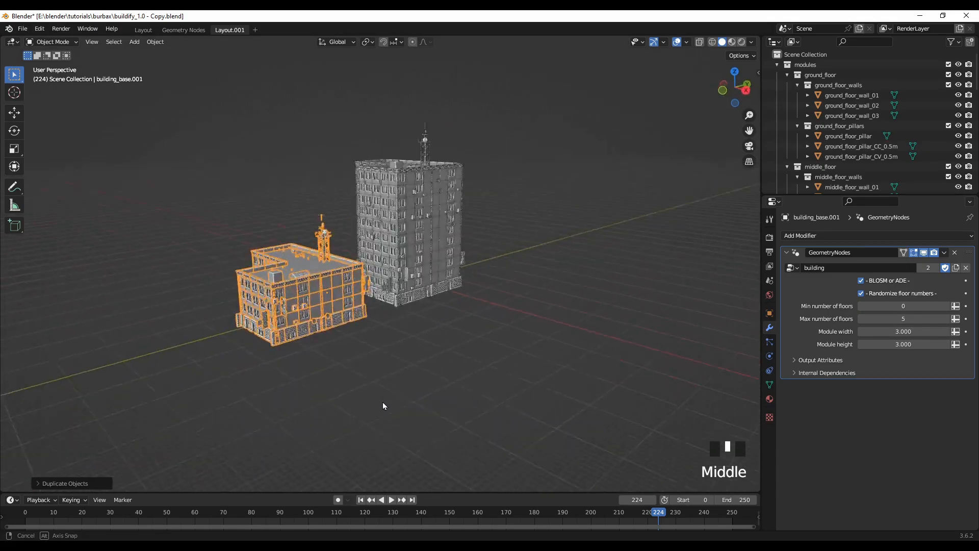
drag(383, 406, 536, 420)
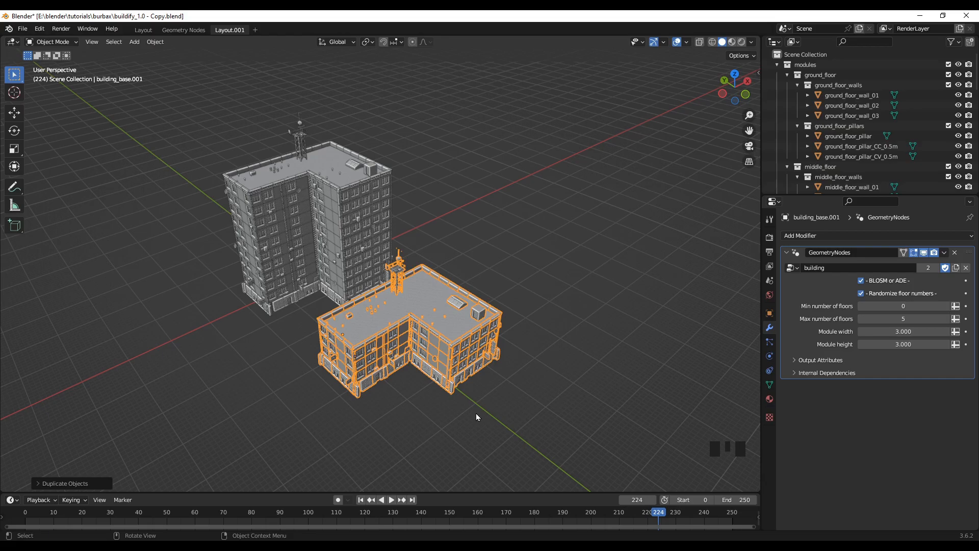
Step: Duplicate the low building, set its Max number of floors to 25, and review all three
key(shift+d)
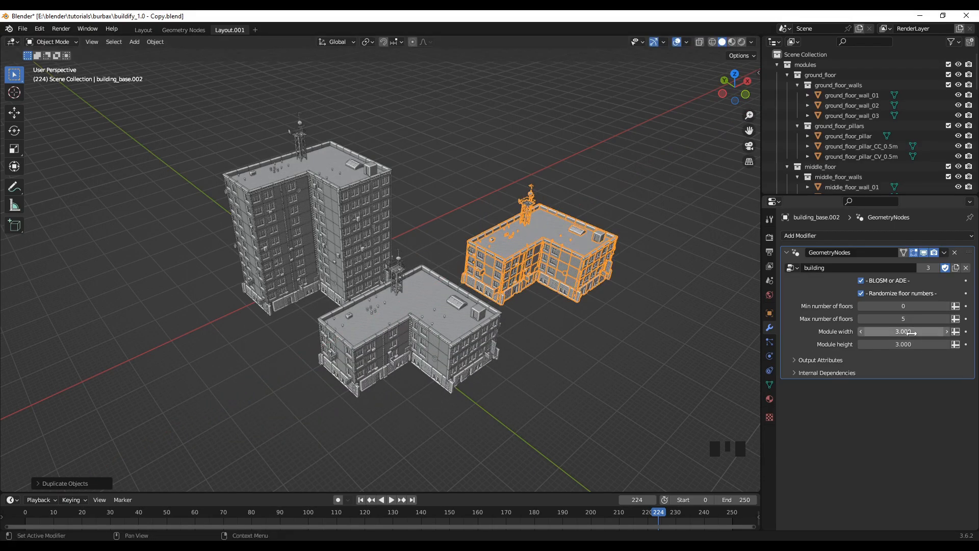
drag(902, 318, 930, 318)
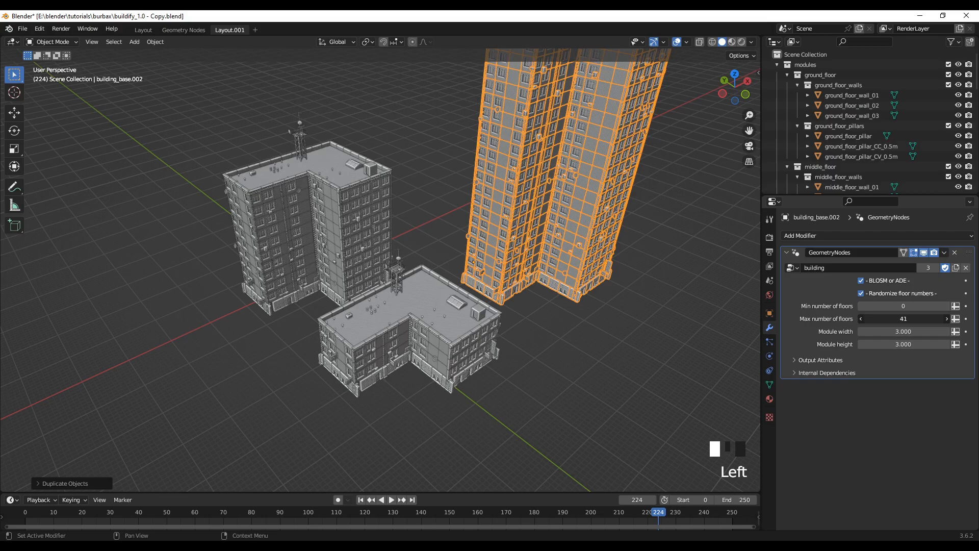
scroll(down, 3)
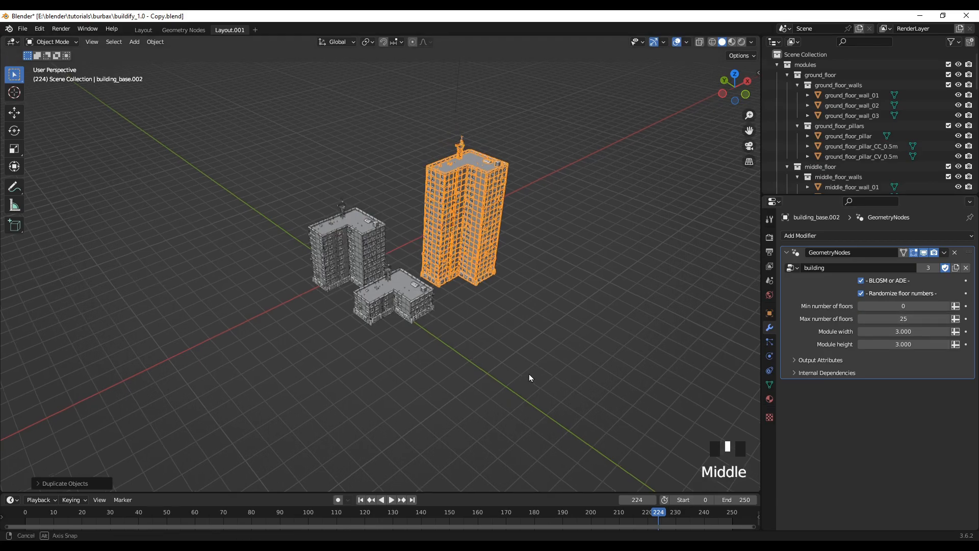
drag(529, 377, 564, 288)
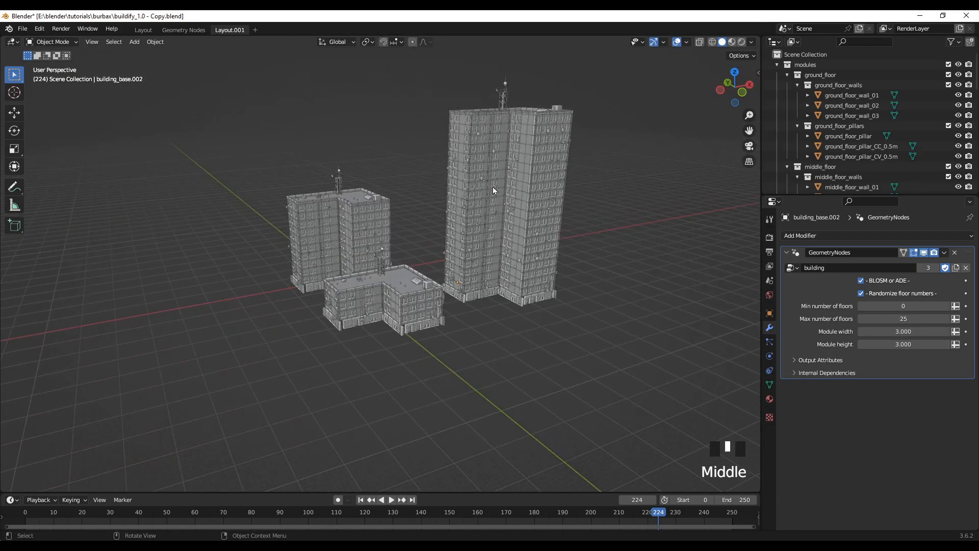
scroll(up, 3)
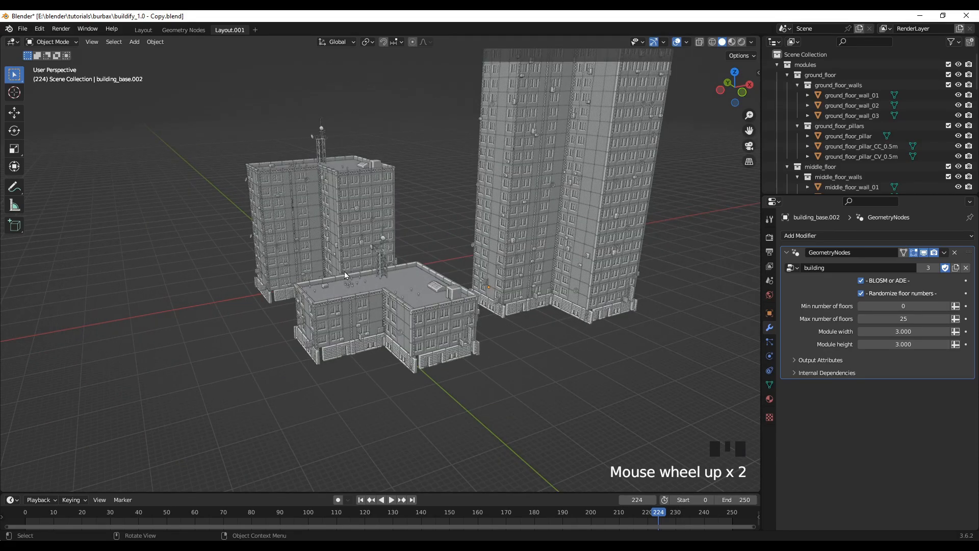
drag(343, 275, 425, 372)
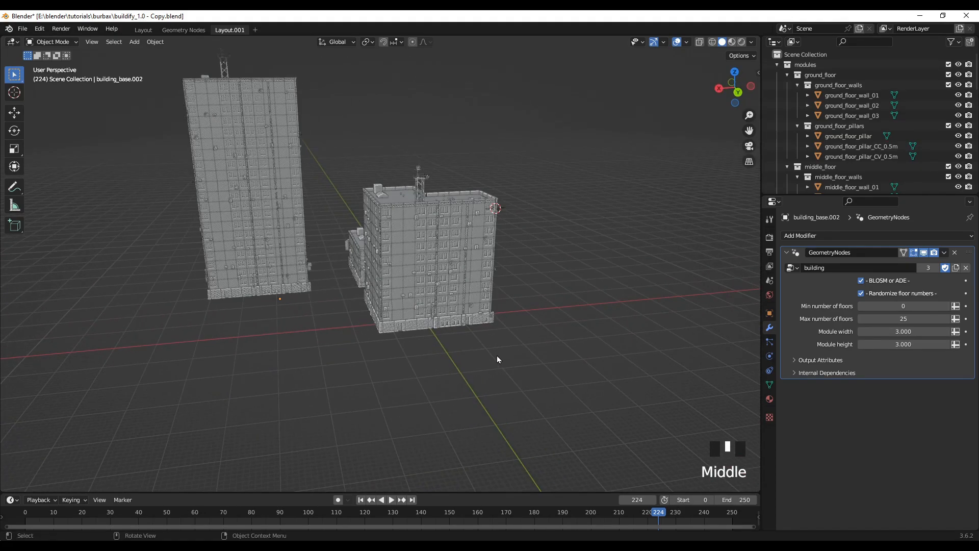
drag(496, 359, 413, 347)
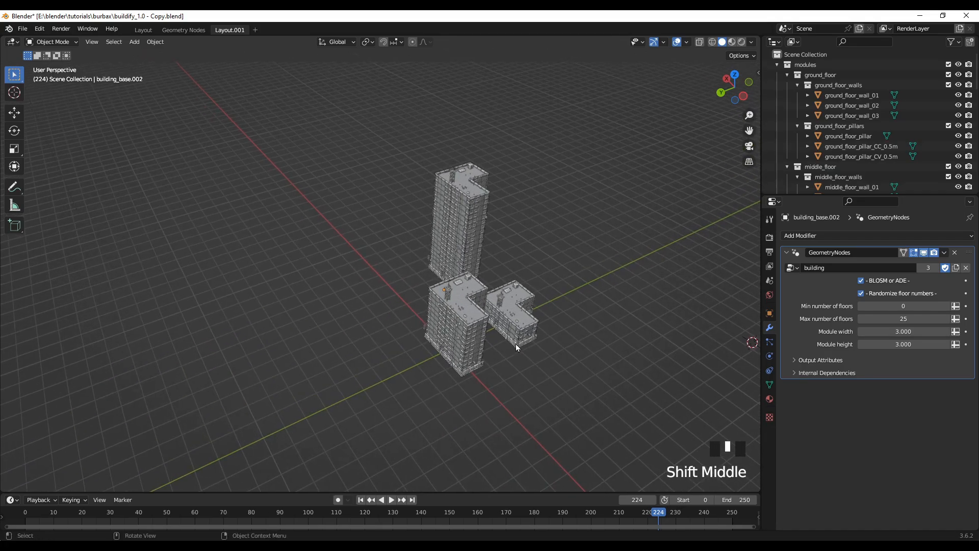
drag(516, 348, 564, 368)
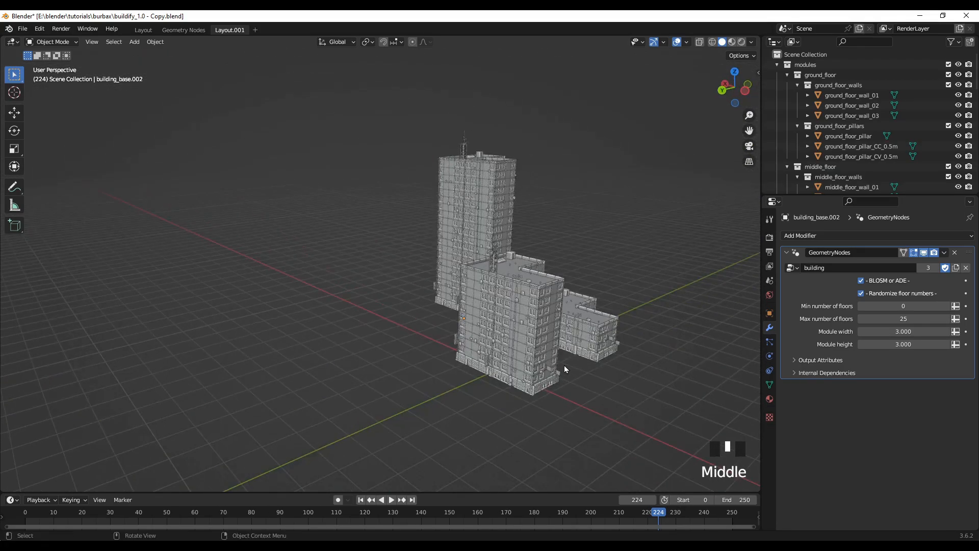
drag(565, 368, 487, 381)
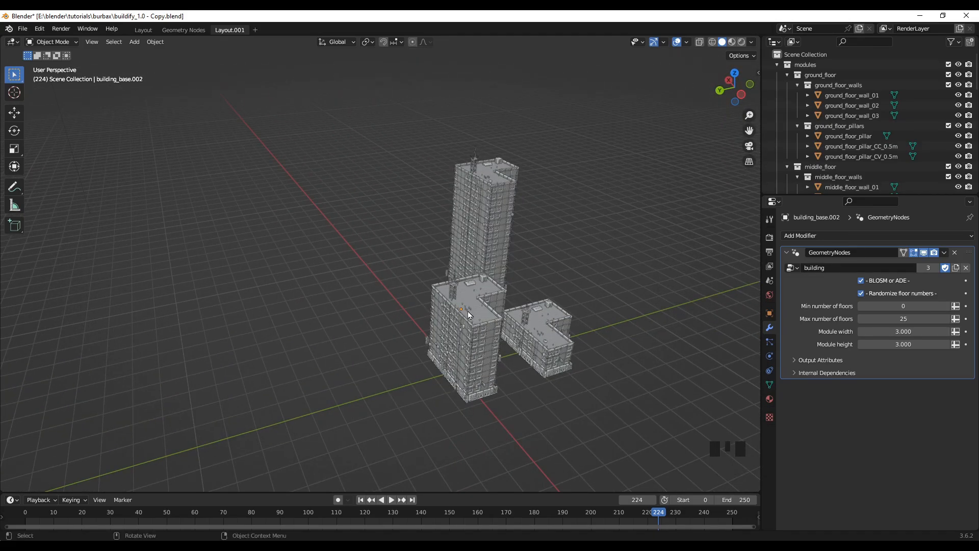
Step: Select the original building and hide its GeometryNodes modifier in the viewport
click(469, 312)
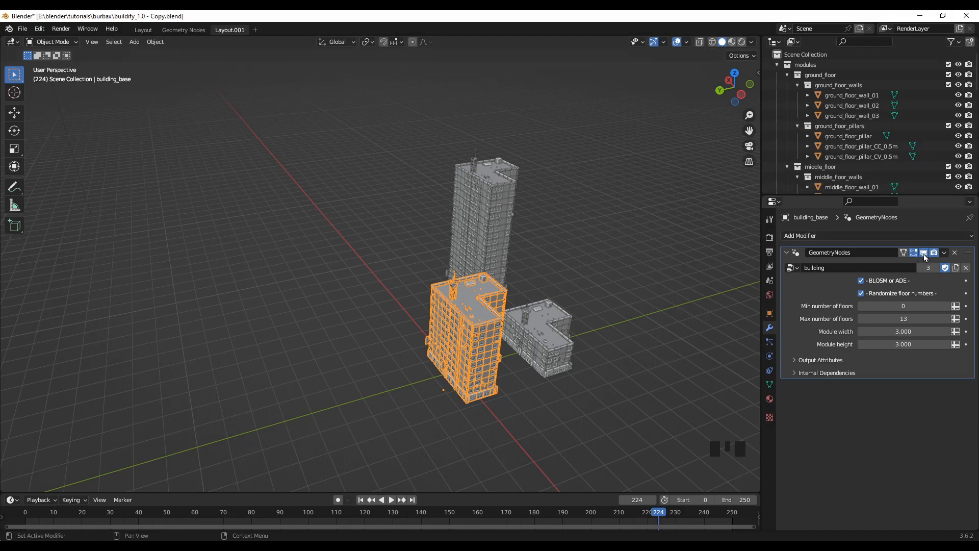
mouse_move(924, 252)
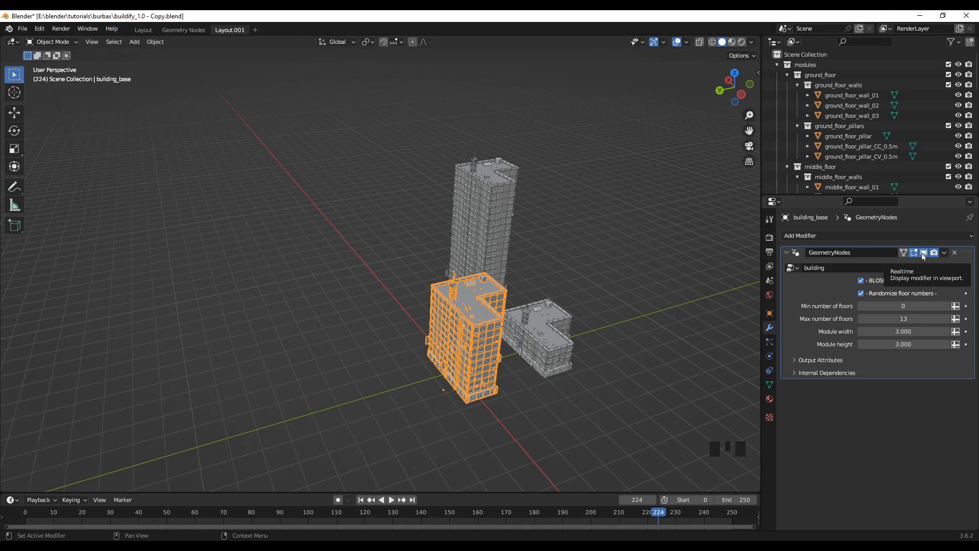
click(923, 253)
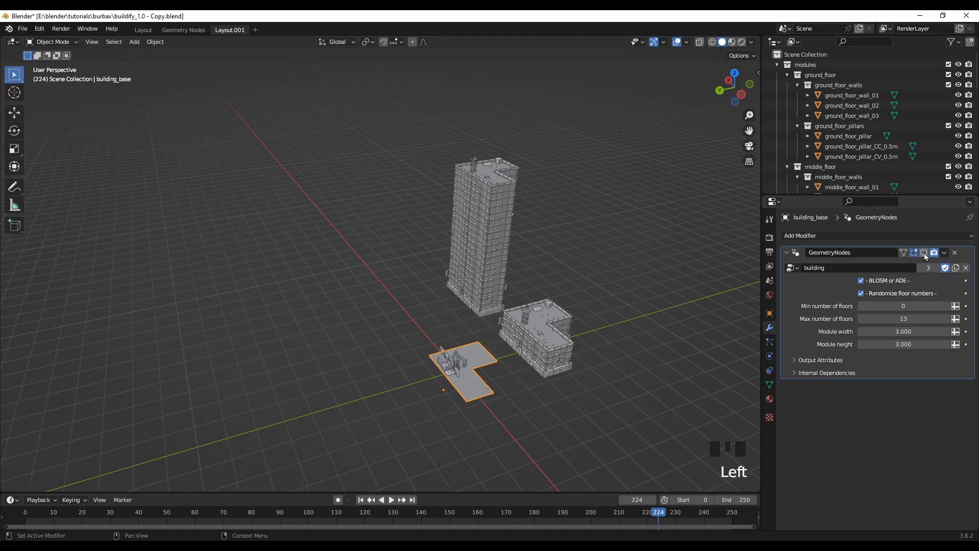
scroll(up, 3)
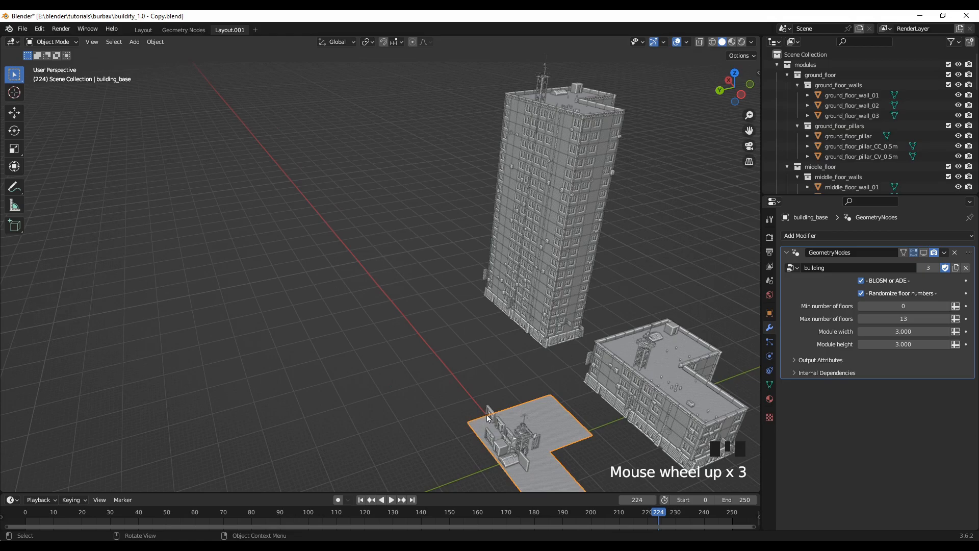
drag(487, 418, 435, 306)
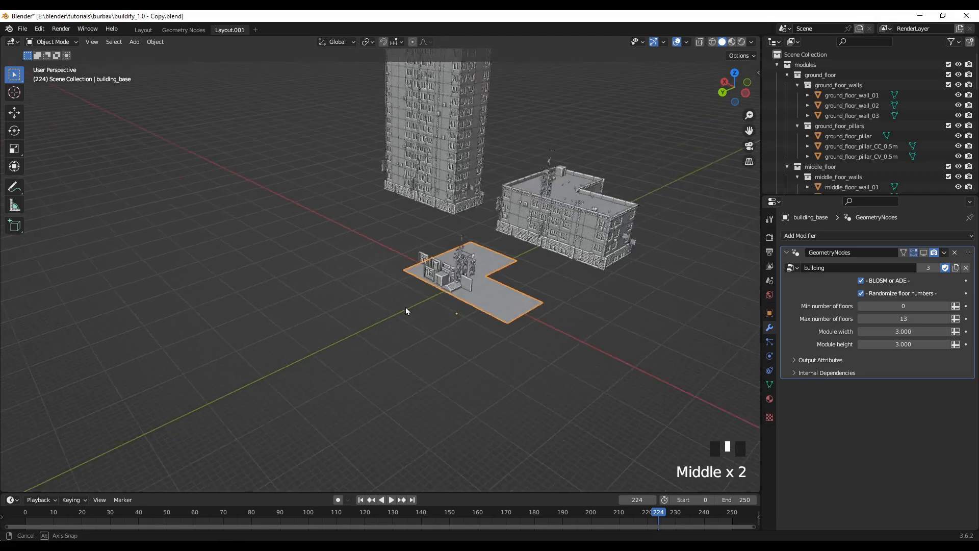
drag(406, 312, 448, 331)
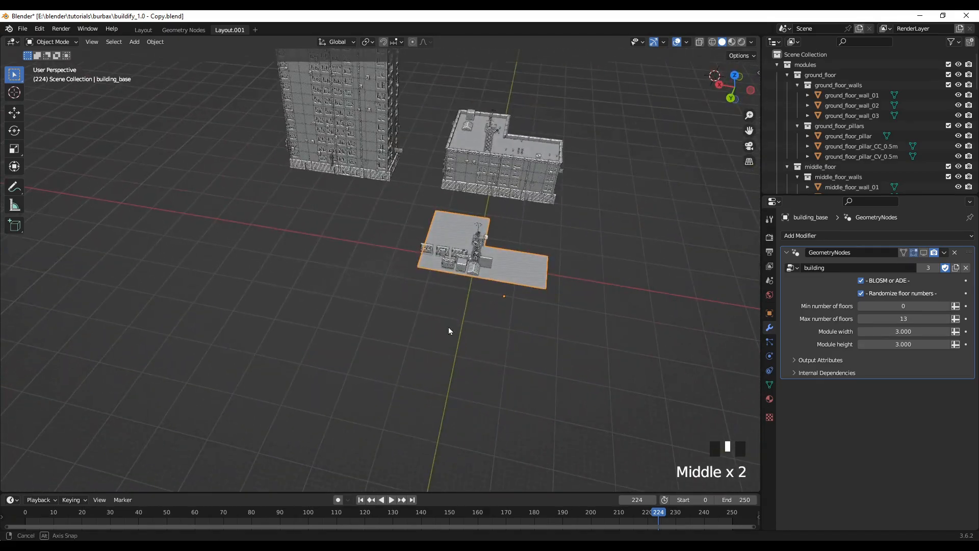
Step: Orbit the view around the L-shaped floor plan
drag(449, 331, 440, 329)
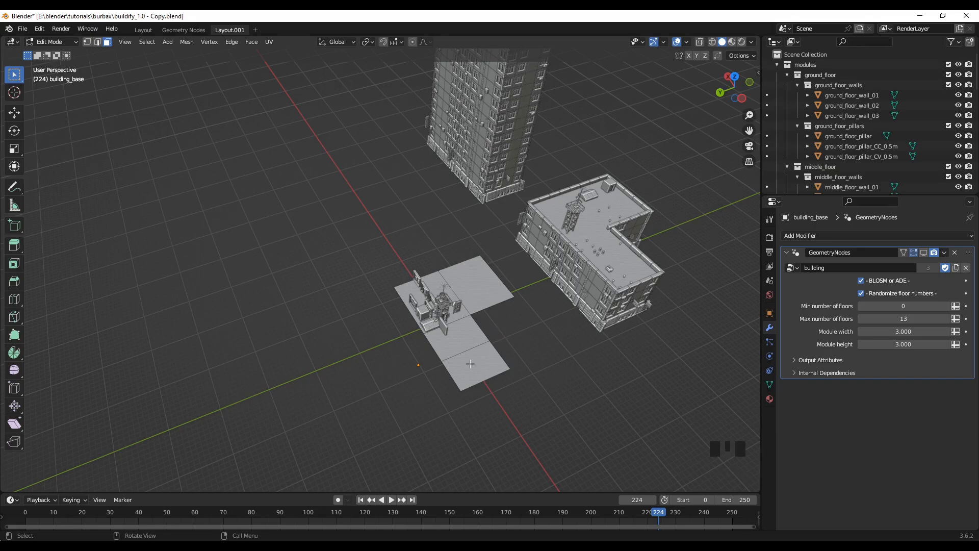
mouse_move(528, 391)
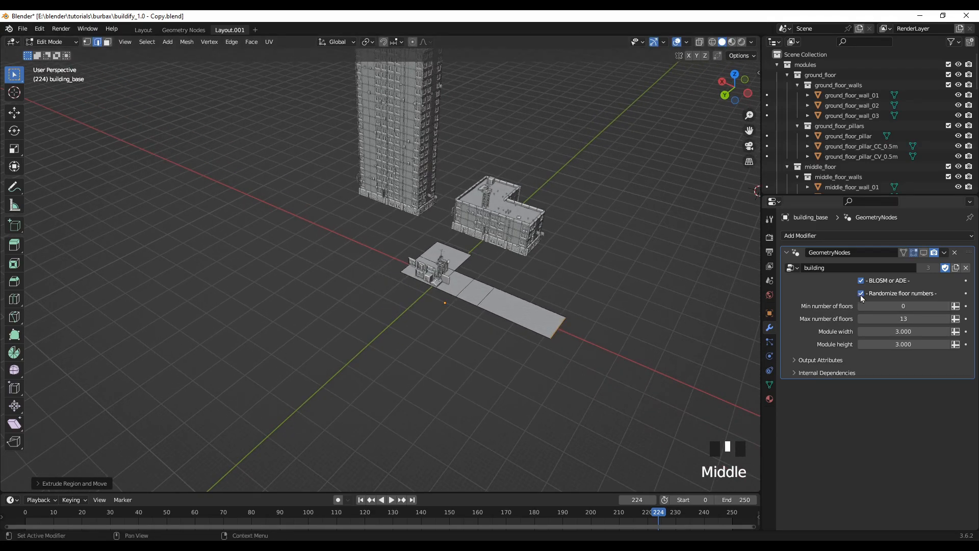
mouse_move(924, 252)
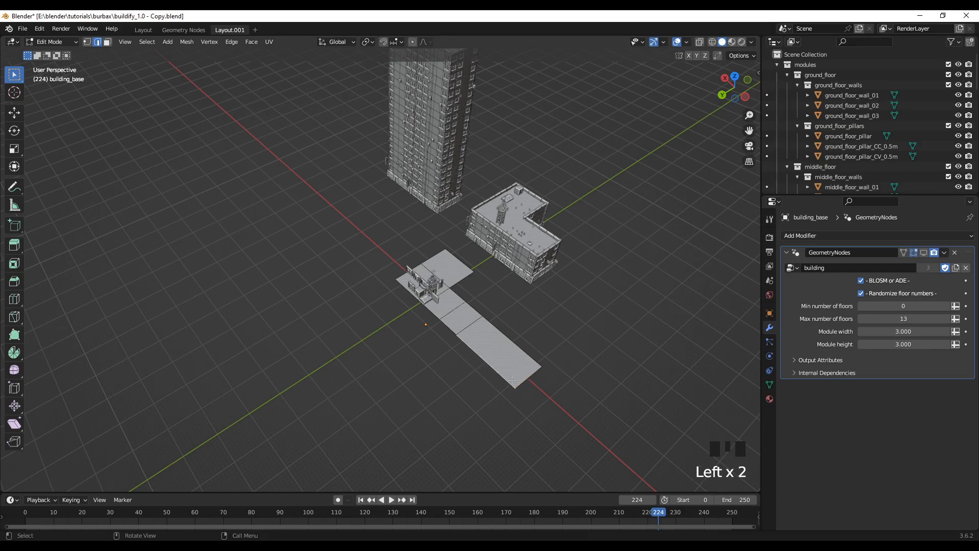
mouse_move(517, 384)
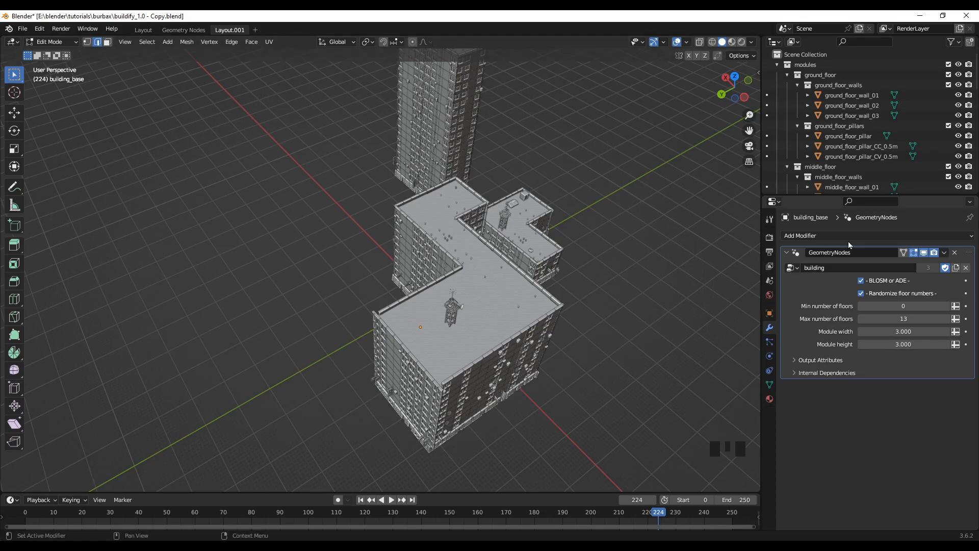
mouse_move(923, 253)
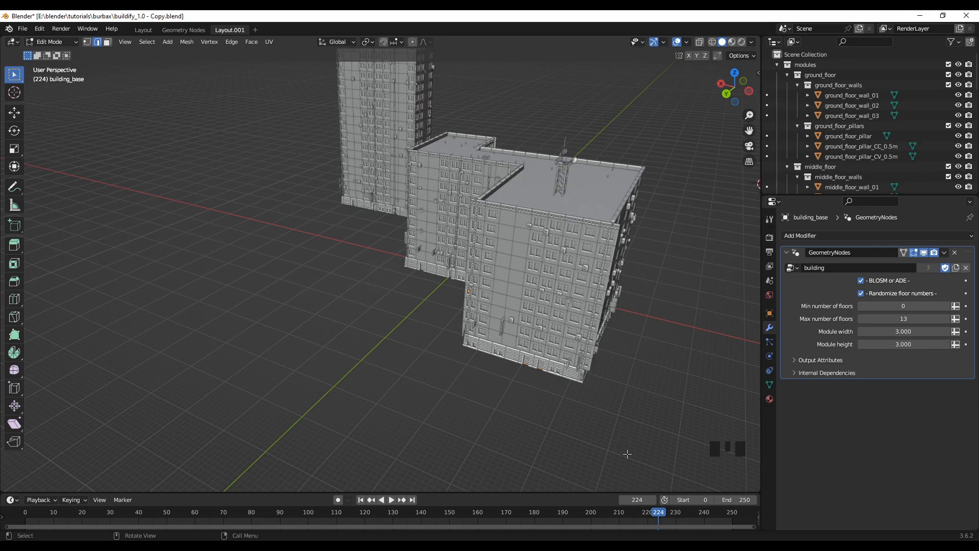
Step: Scale the end edges to angle the wall, then orbit and pan to inspect
key(s)
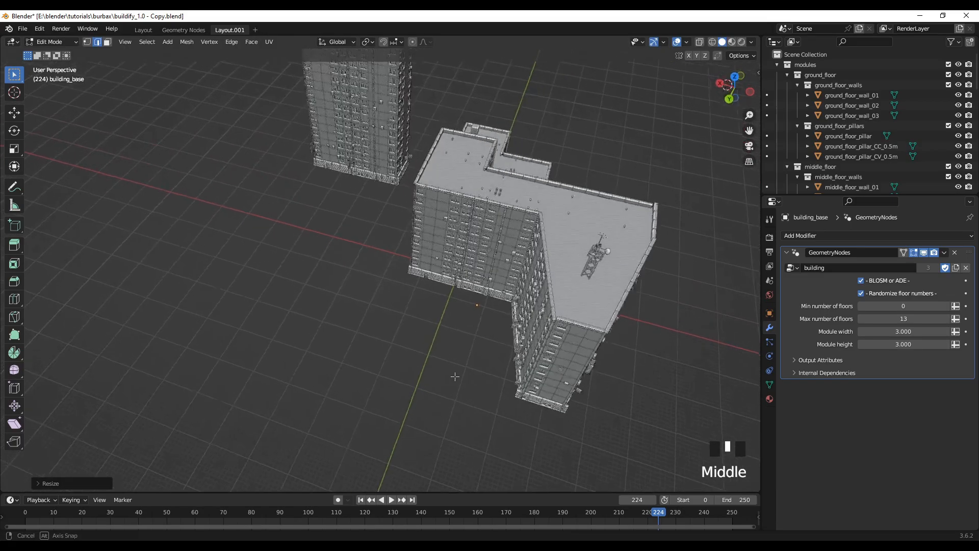
drag(455, 376, 500, 321)
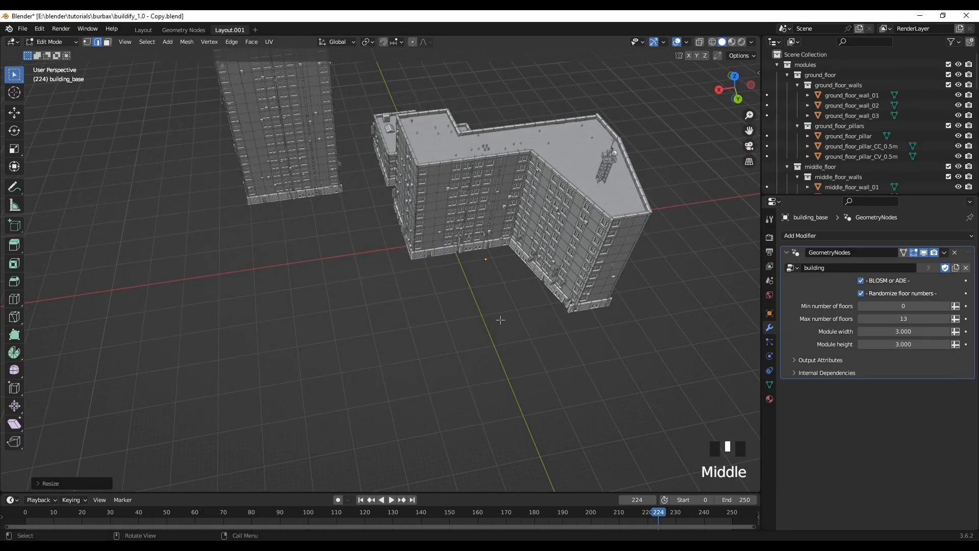
drag(500, 319, 526, 356)
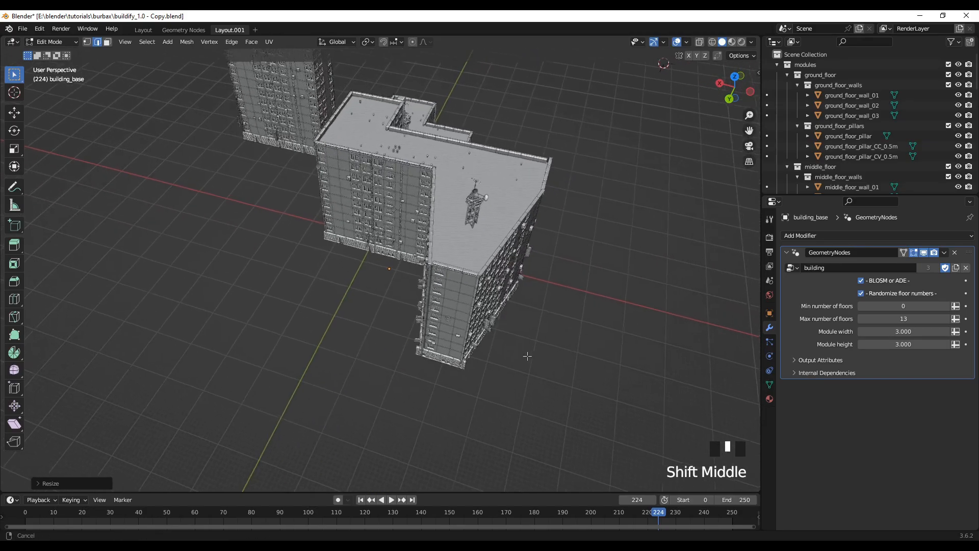
drag(527, 356, 473, 371)
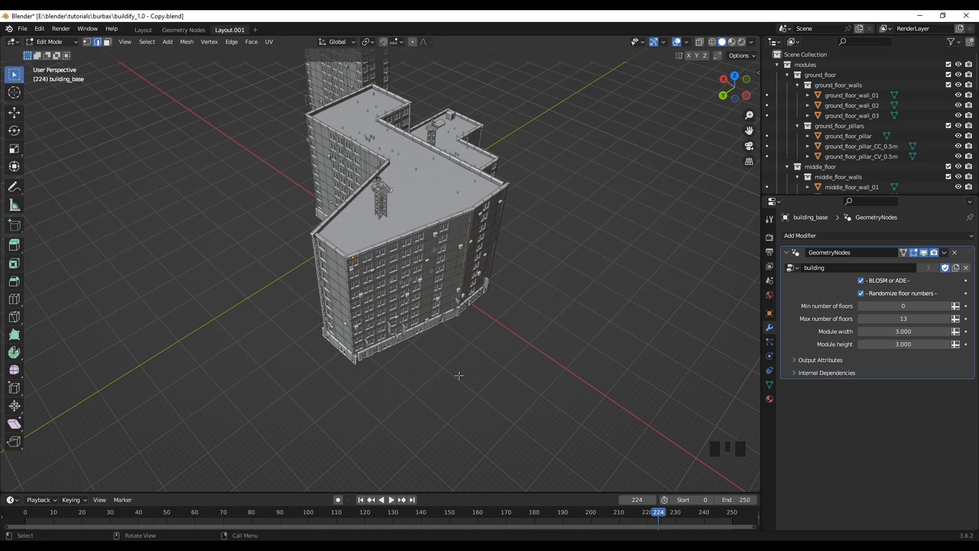
Step: Extrude the footprint's end edges about 35 m along X and orbit to inspect
key(e)
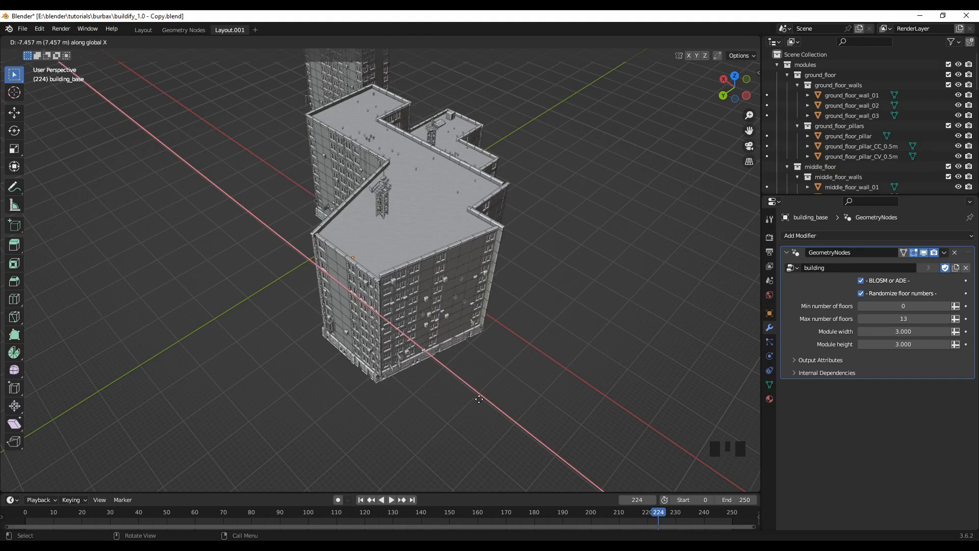
drag(479, 400, 524, 445)
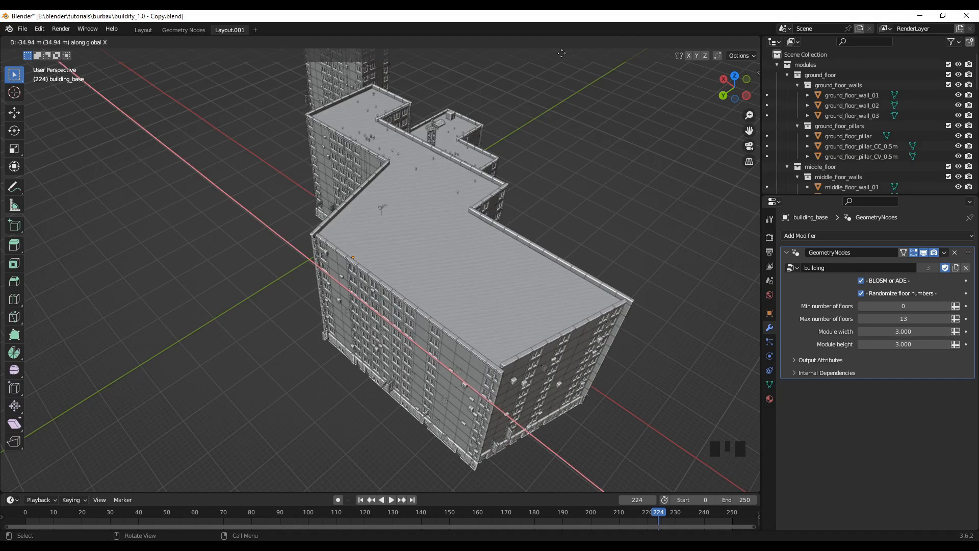
scroll(down, 3)
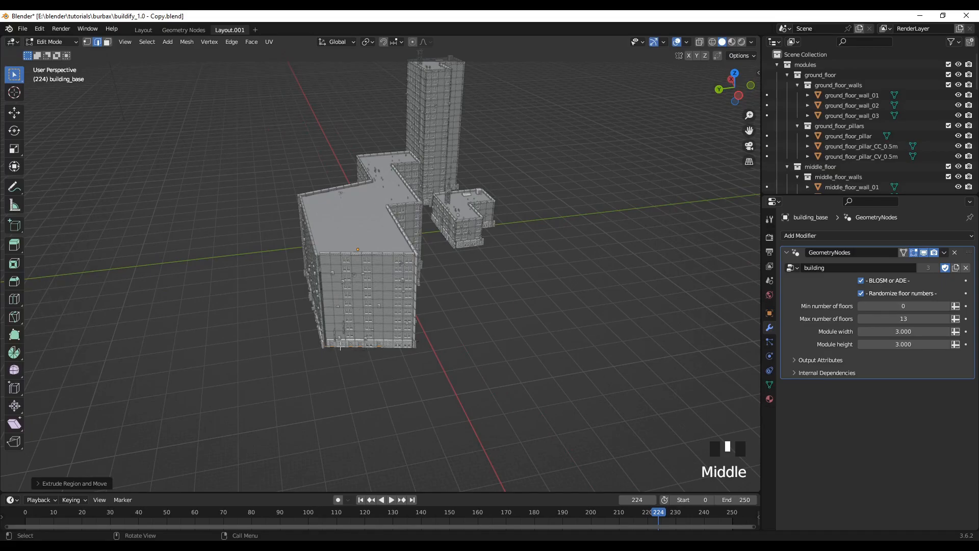
drag(387, 250, 475, 400)
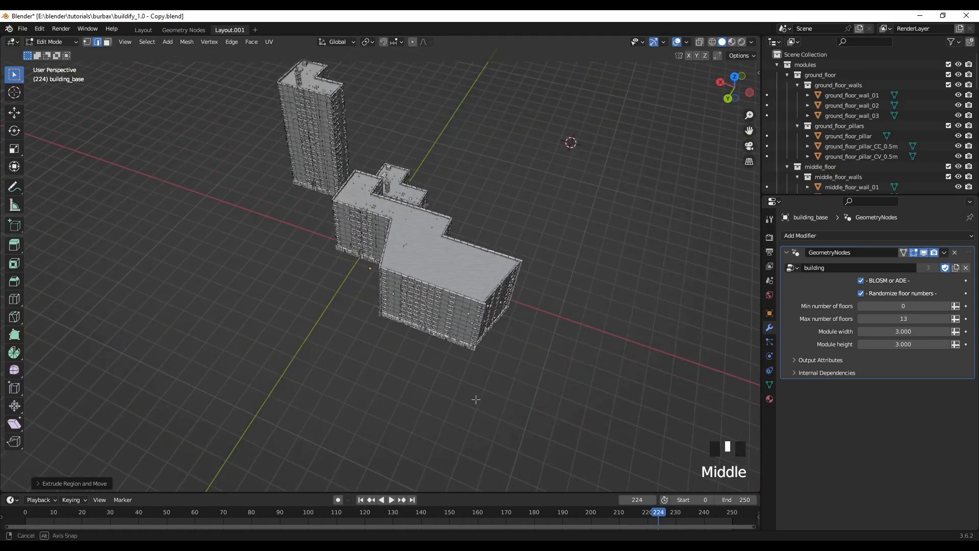
drag(475, 400, 534, 373)
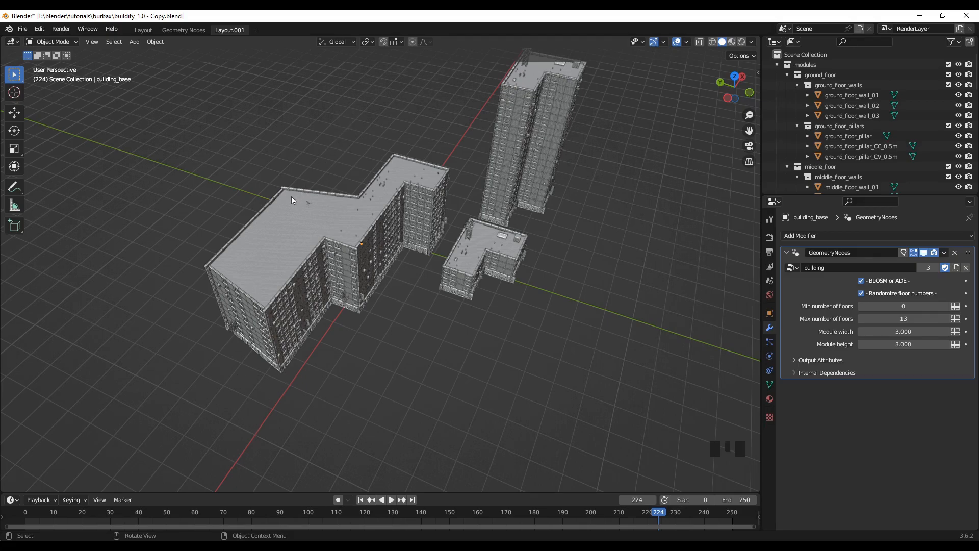
mouse_move(232, 269)
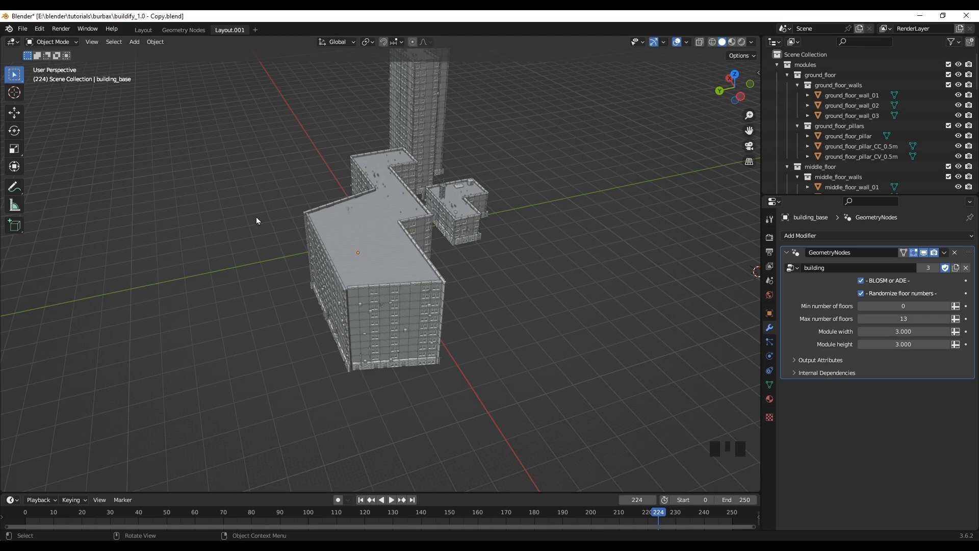
scroll(down, 3)
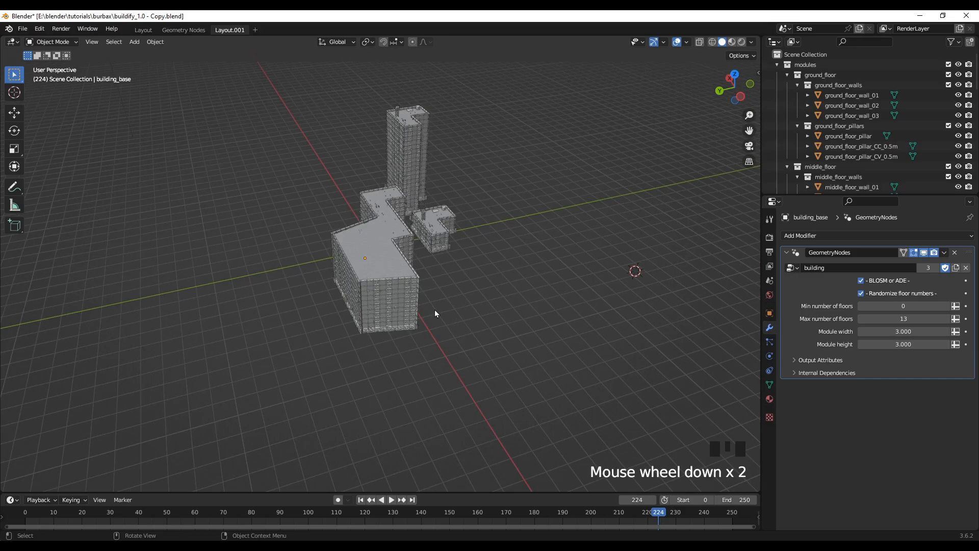
drag(437, 312, 490, 293)
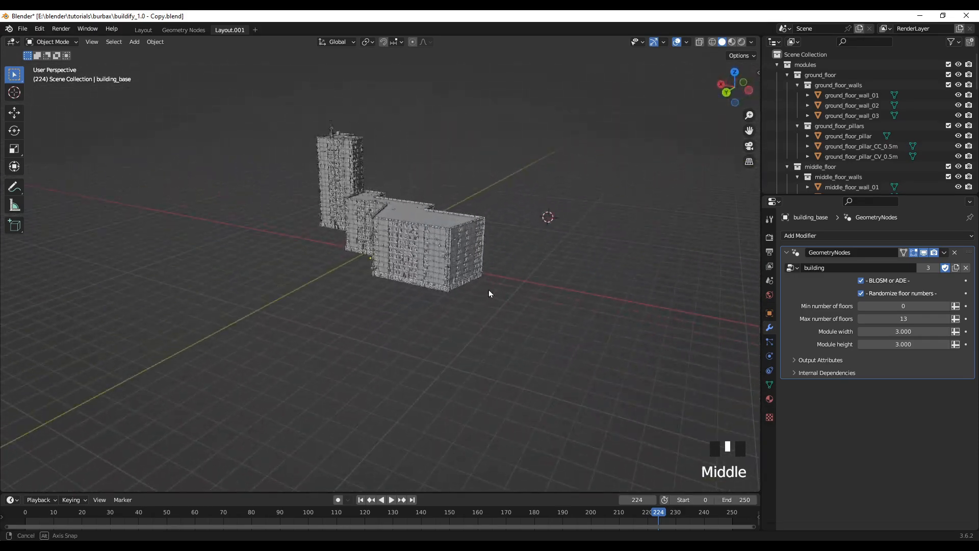
drag(487, 294, 465, 297)
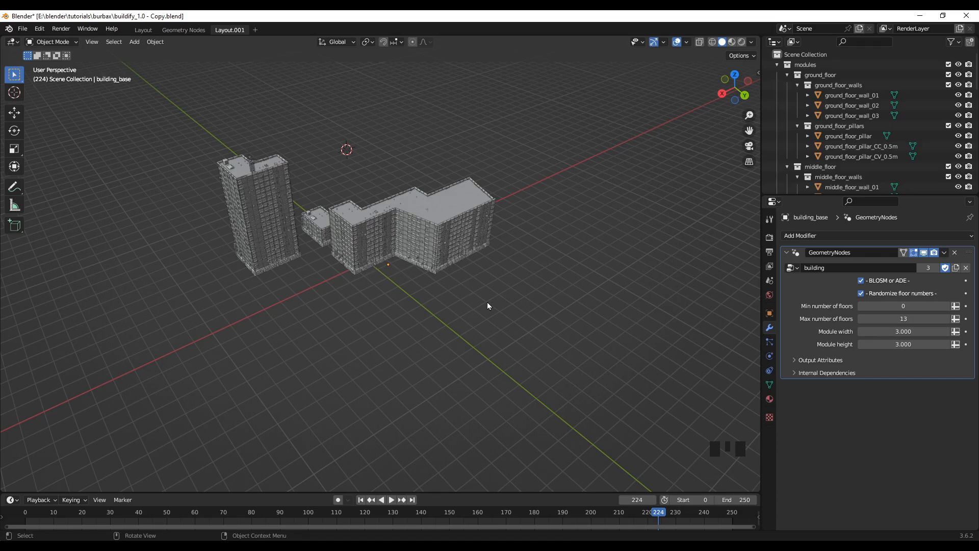
drag(487, 306, 443, 315)
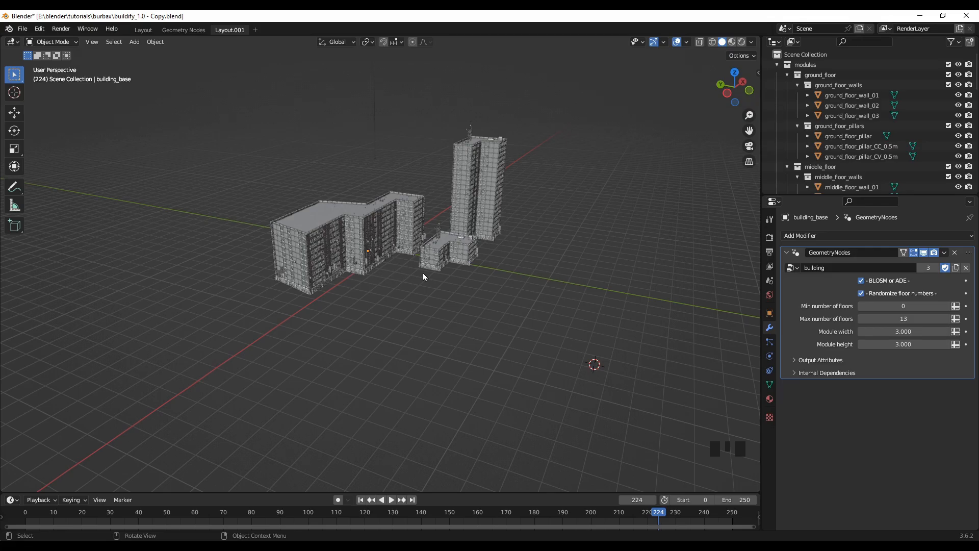
scroll(up, 3)
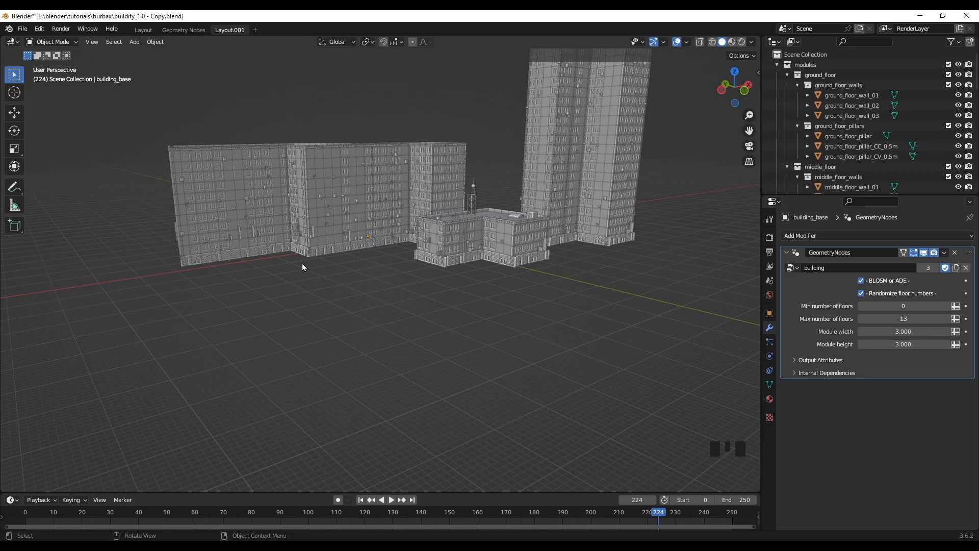
mouse_move(357, 366)
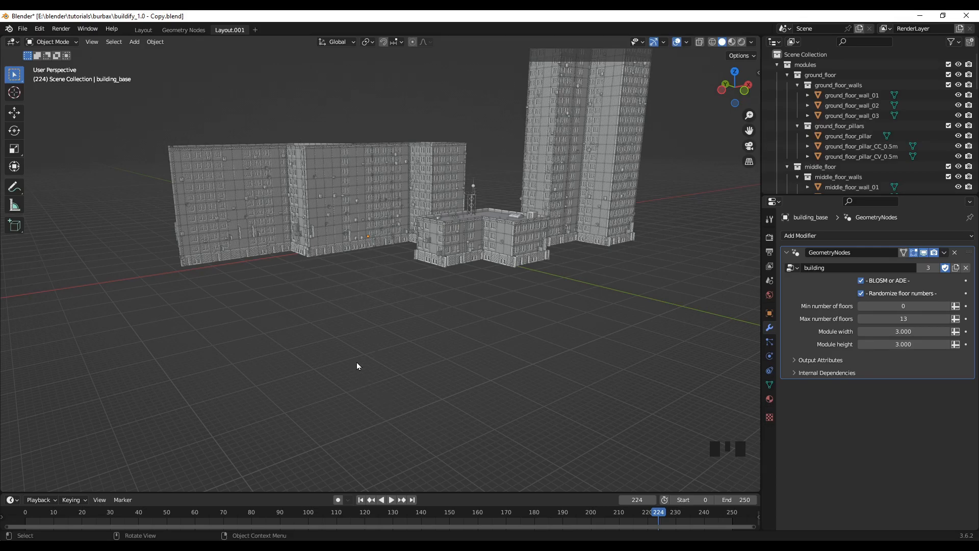
drag(357, 367, 272, 318)
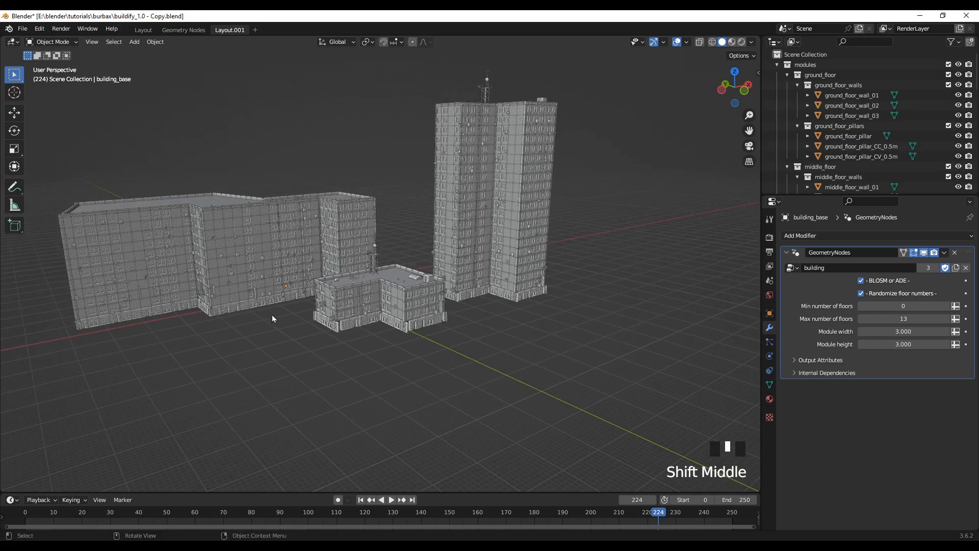
drag(272, 318, 314, 373)
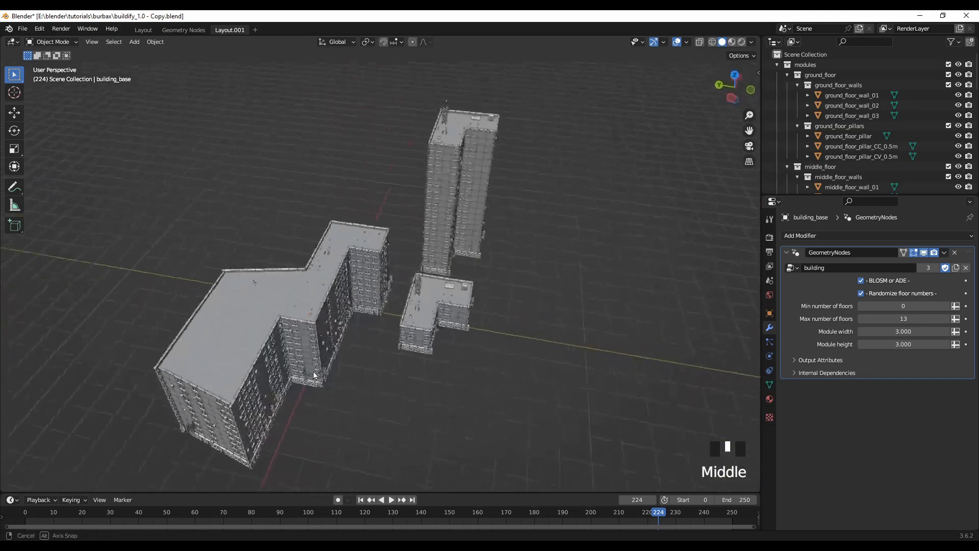